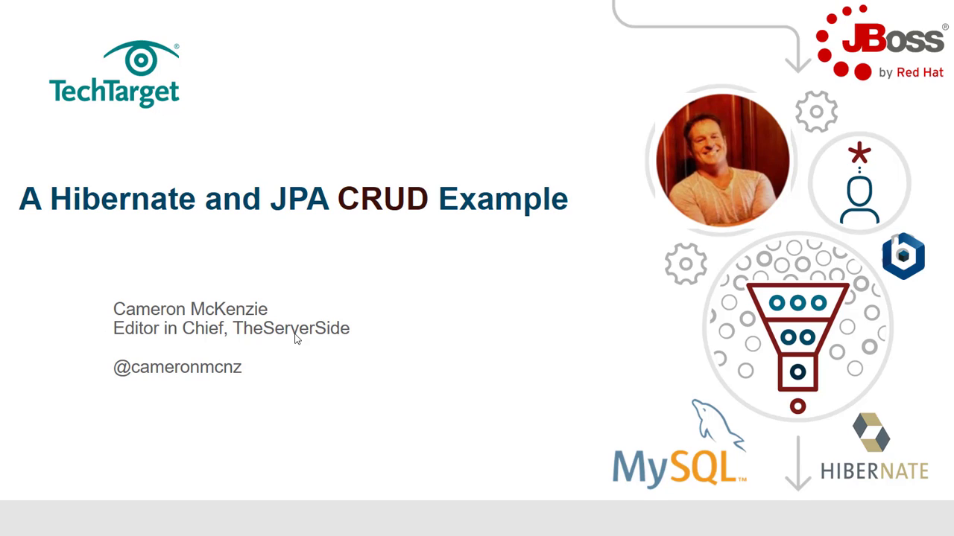
pyautogui.moveTo(310, 411)
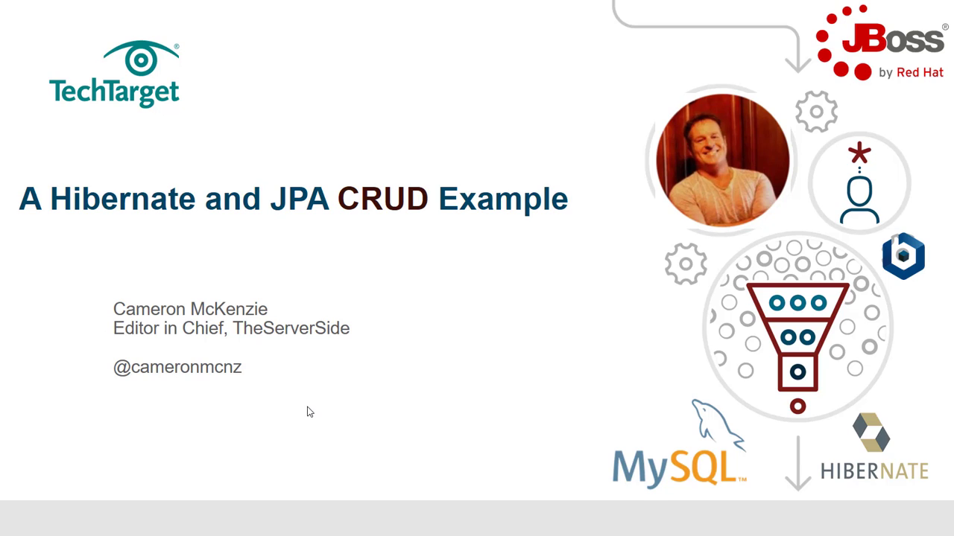
pyautogui.moveTo(108, 389)
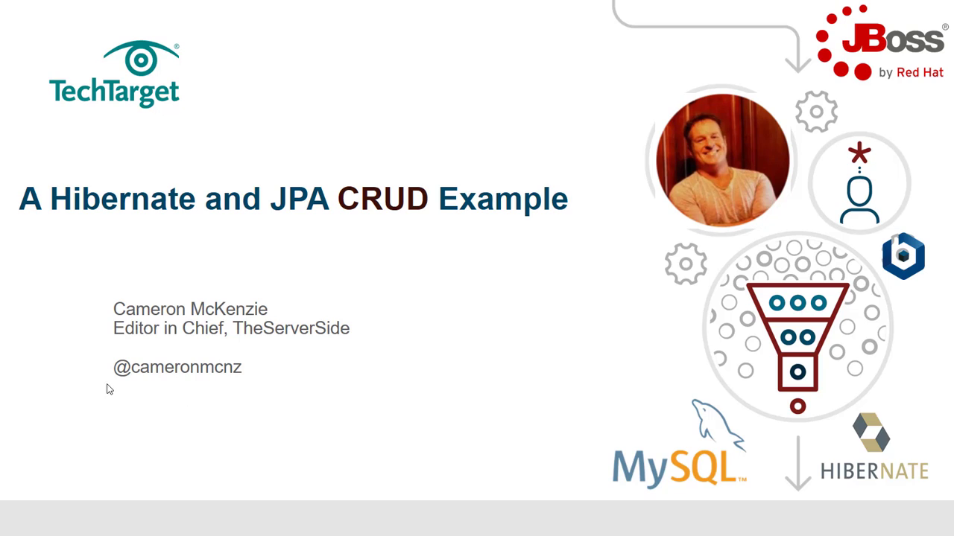
pyautogui.moveTo(292, 400)
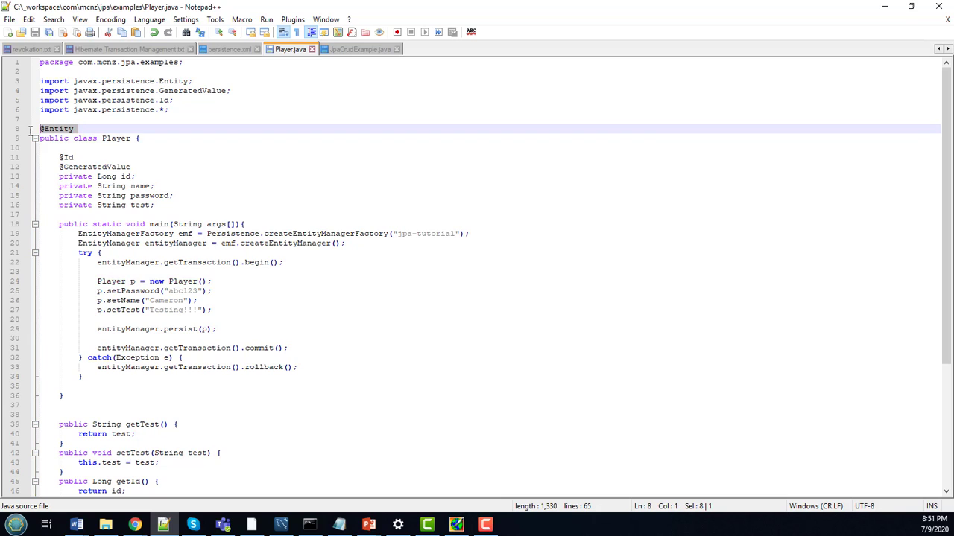
pyautogui.click(134, 176)
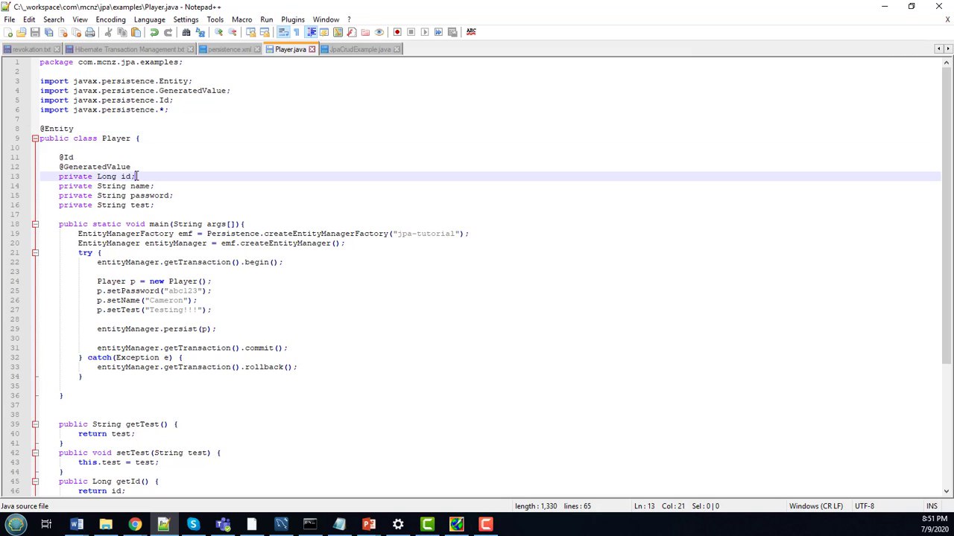
pyautogui.moveTo(132, 175); pyautogui.dragTo(58, 176)
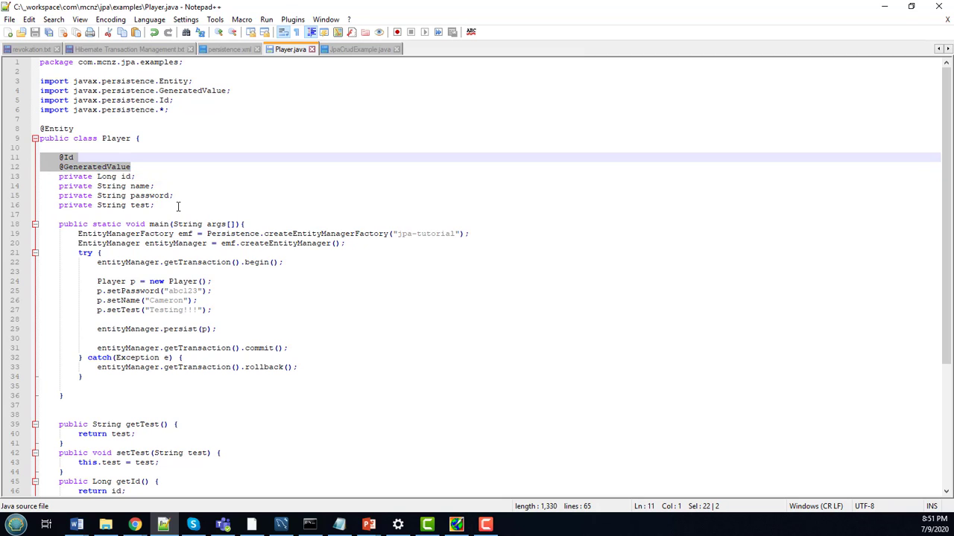
pyautogui.moveTo(289, 298)
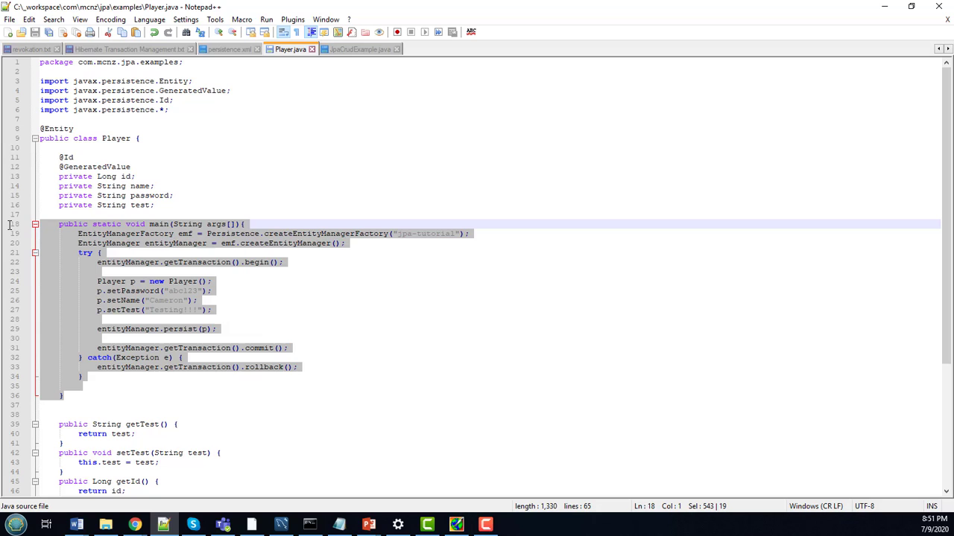
pyautogui.moveTo(127, 304)
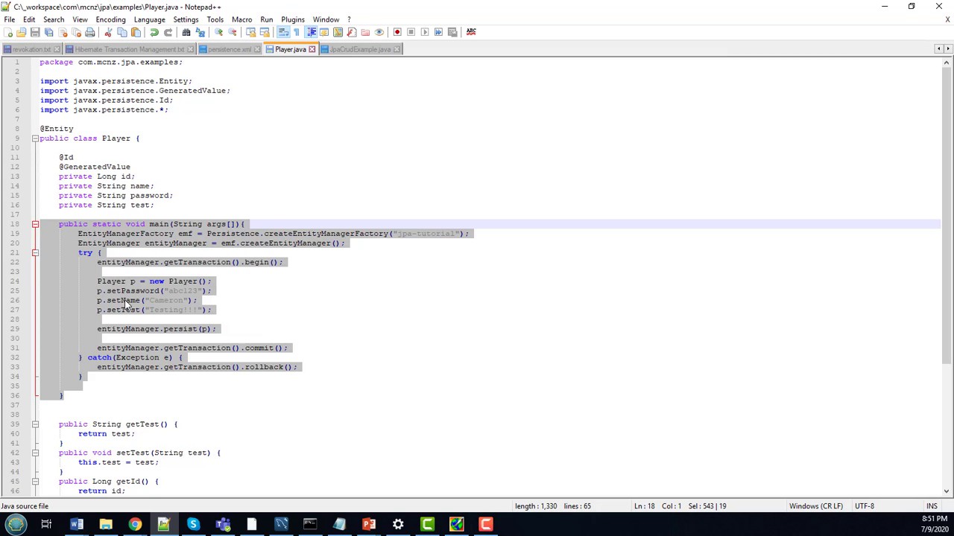
pyautogui.moveTo(256, 335)
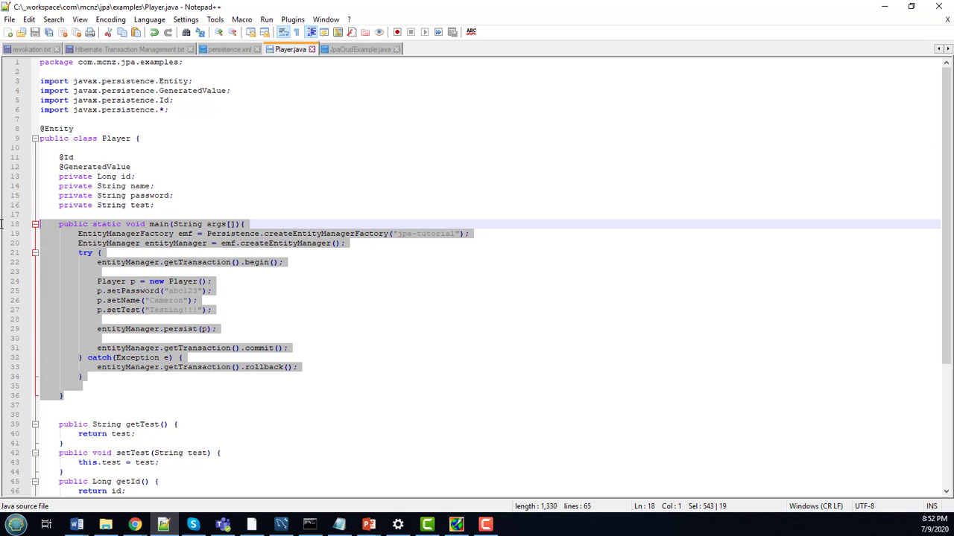
pyautogui.click(358, 51)
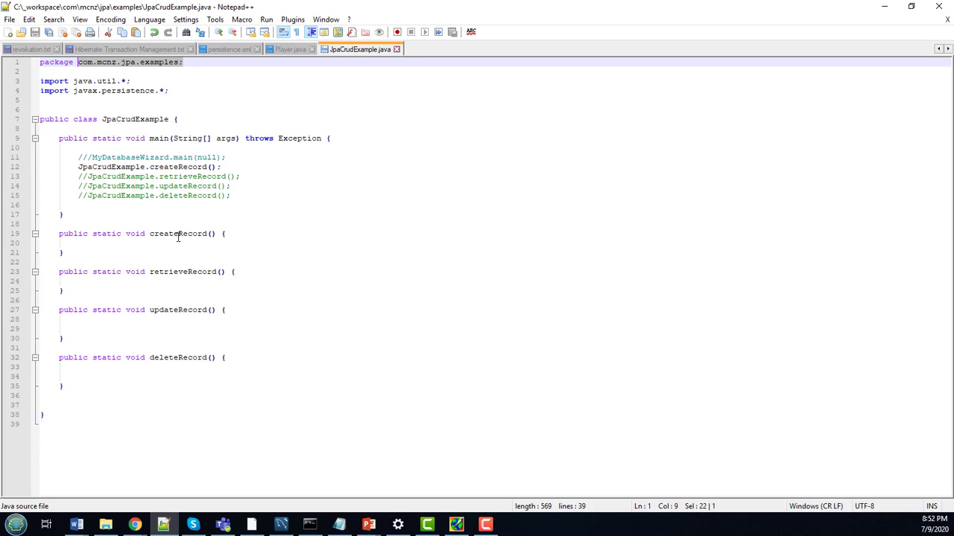
# Paste the EntityManager and Player persistence code into createRecord and strip the try/catch wrapper.
pyautogui.doubleClick(185, 310)
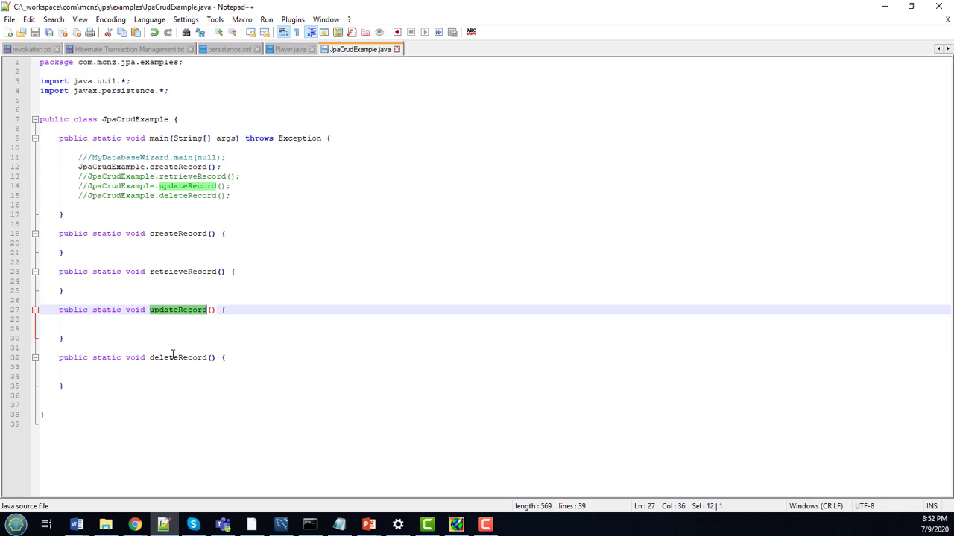
pyautogui.click(149, 233)
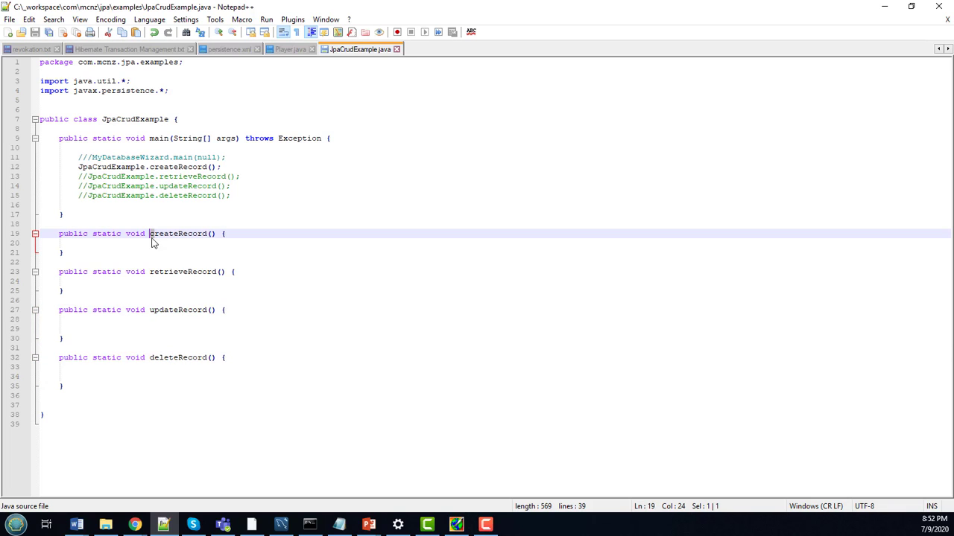
pyautogui.click(152, 357)
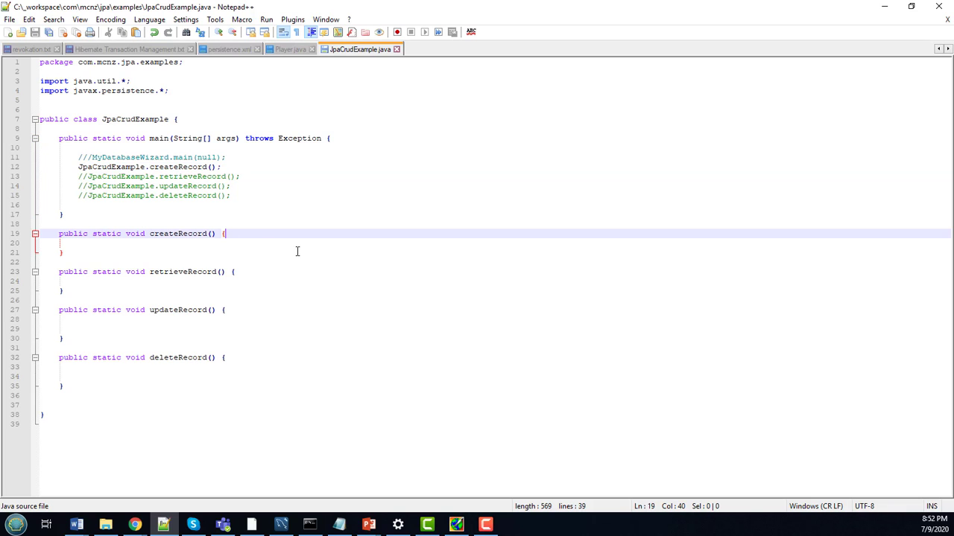
pyautogui.press('Enter')
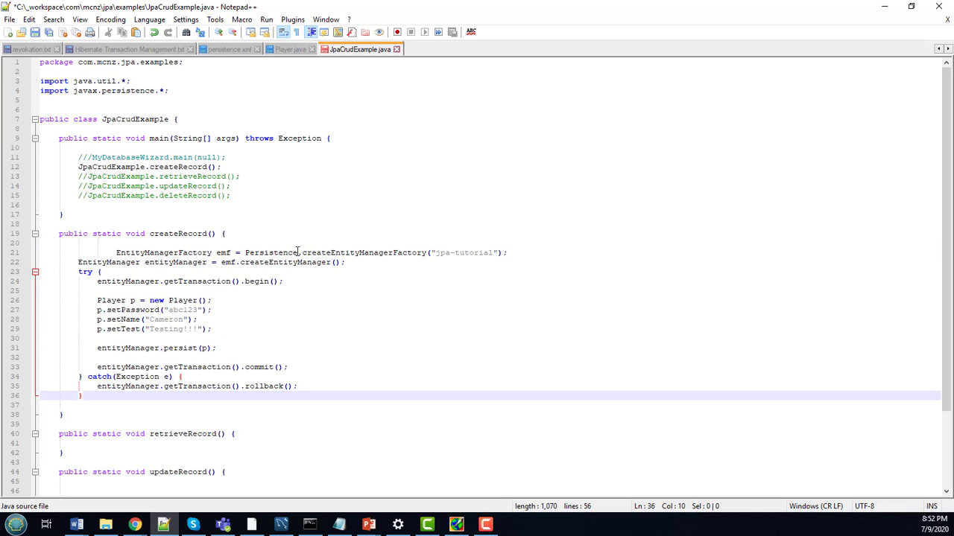
pyautogui.click(116, 253)
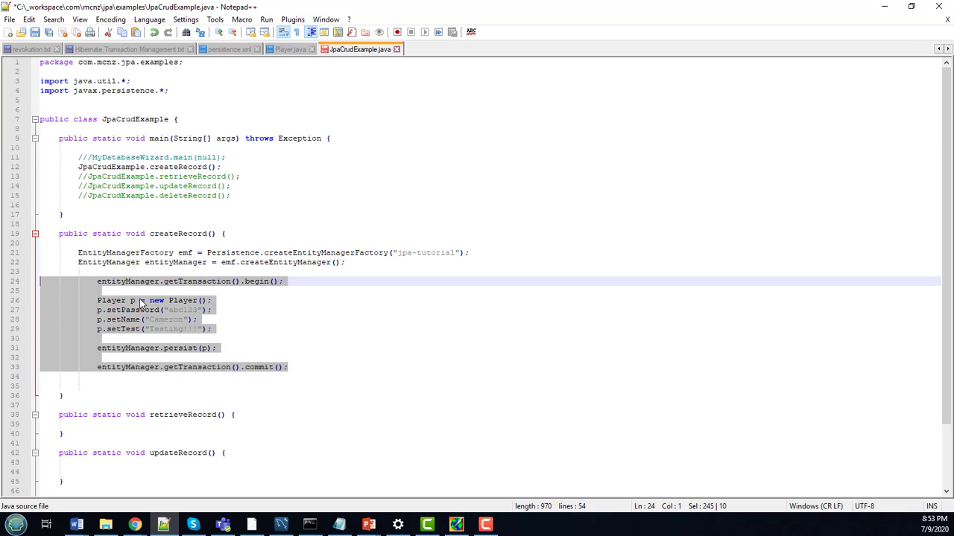
pyautogui.click(28, 18)
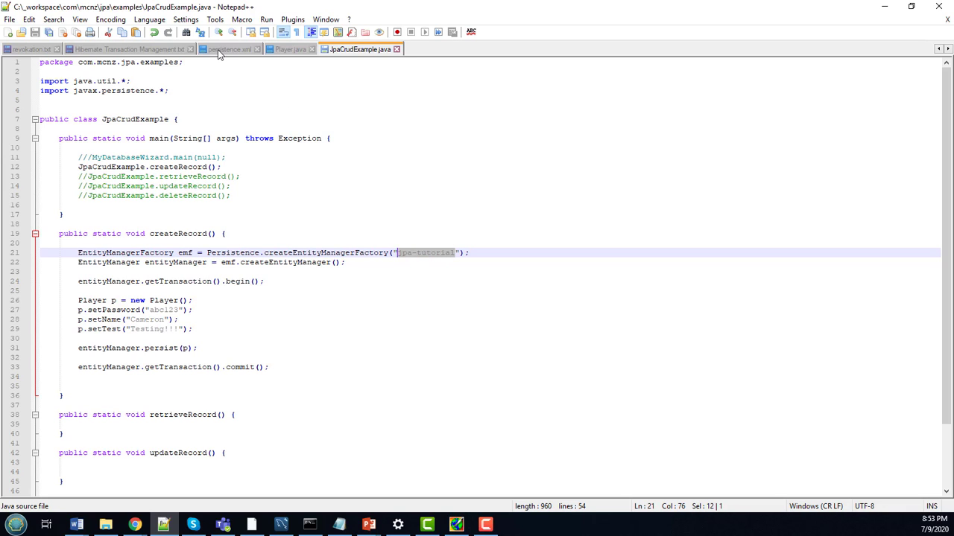
pyautogui.click(225, 51)
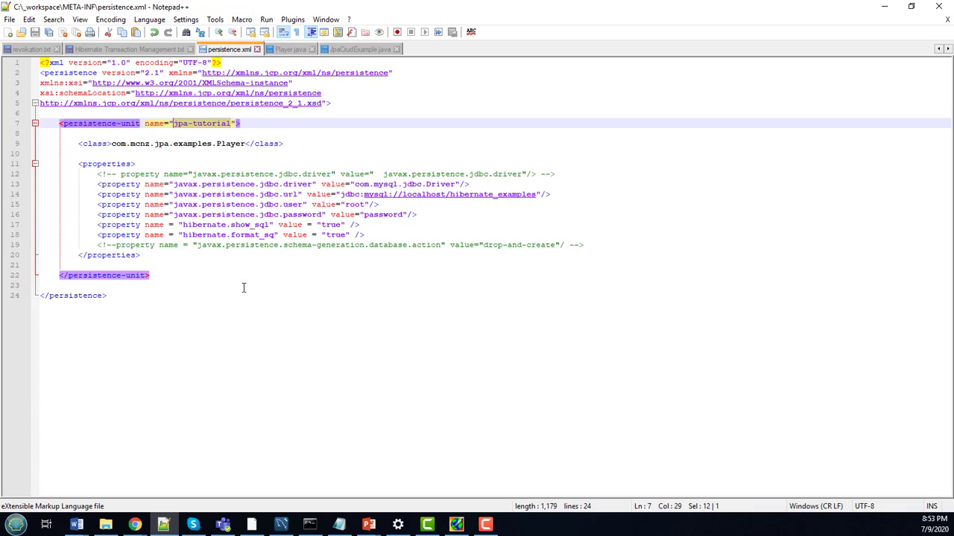
pyautogui.click(402, 245)
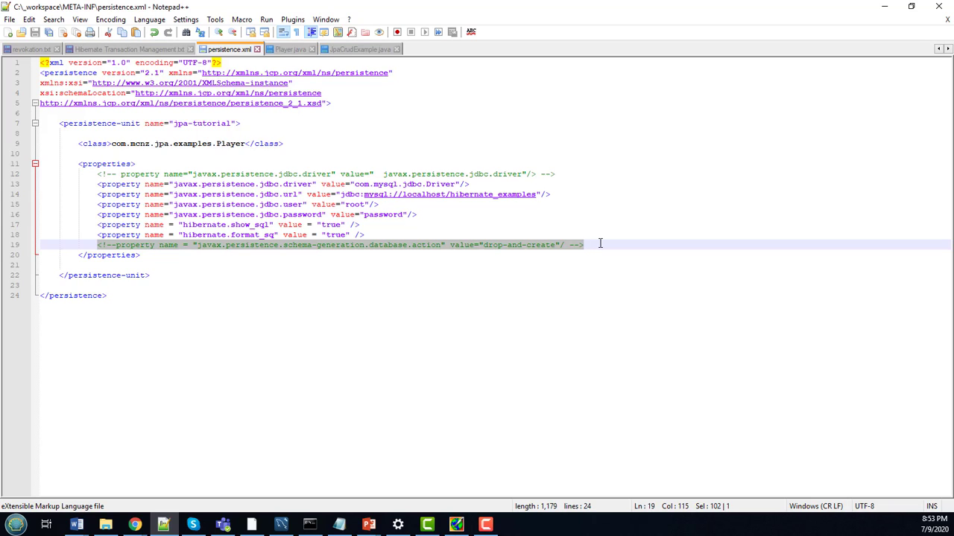
pyautogui.click(556, 244)
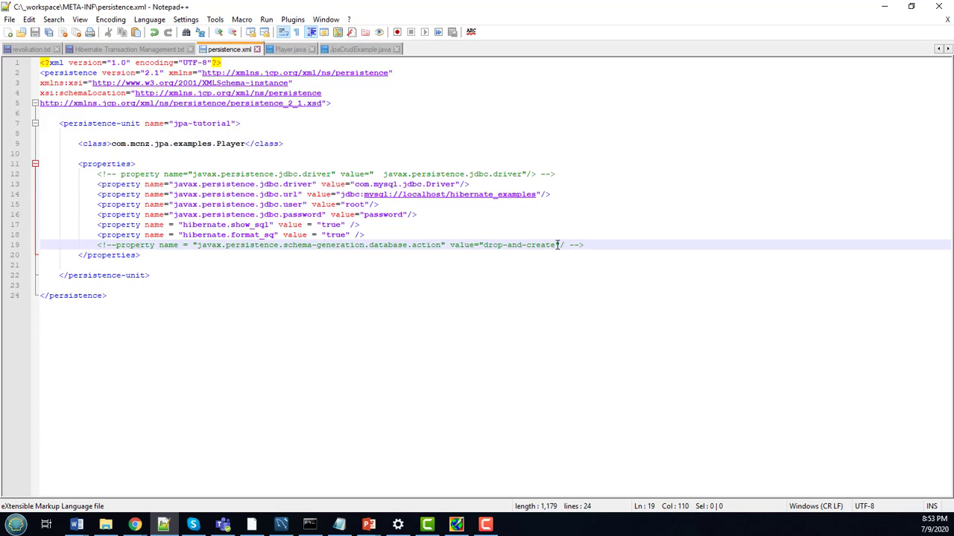
pyautogui.doubleClick(519, 244)
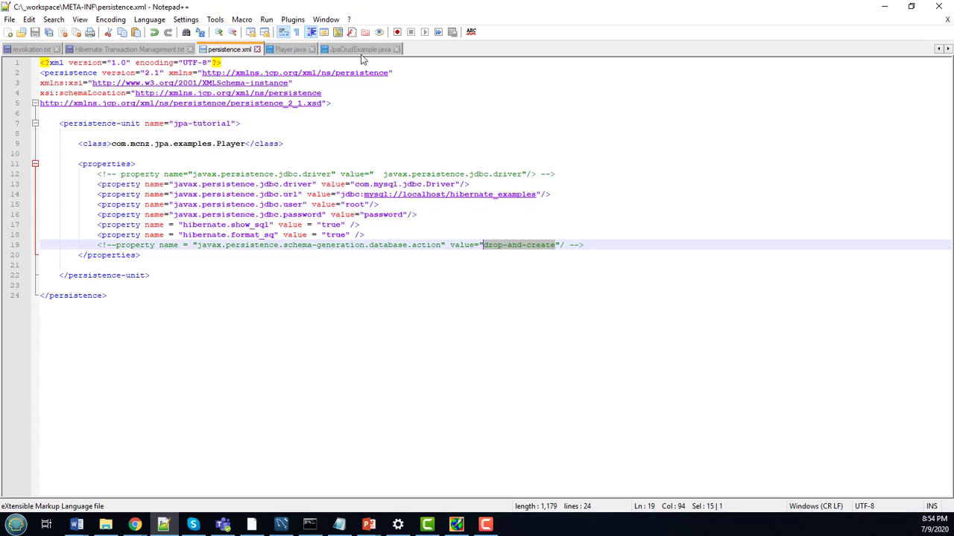
pyautogui.click(379, 48)
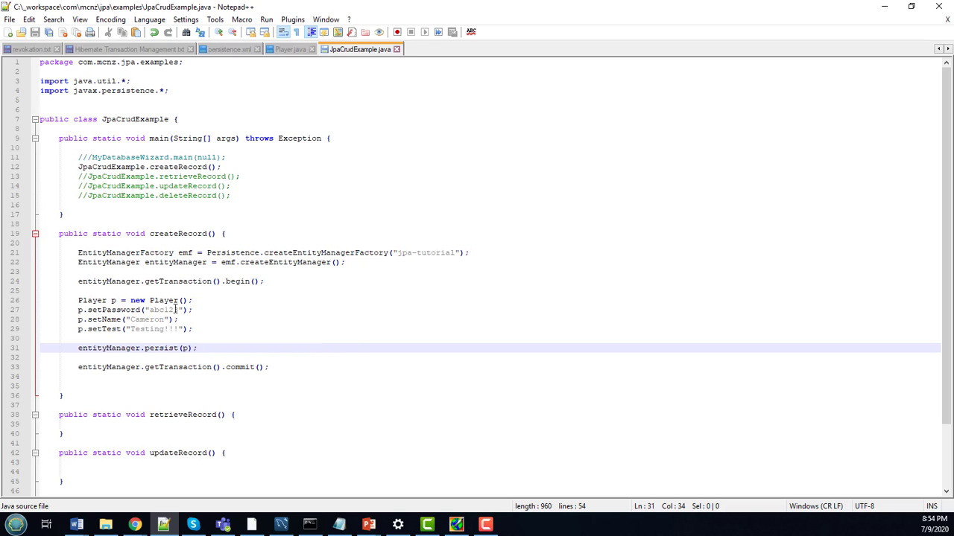
pyautogui.doubleClick(164, 310)
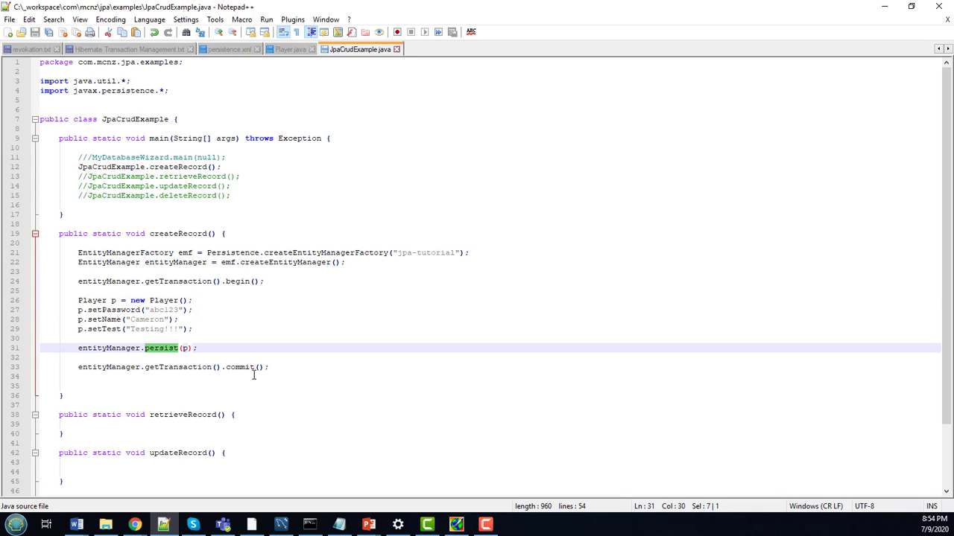
pyautogui.doubleClick(167, 310)
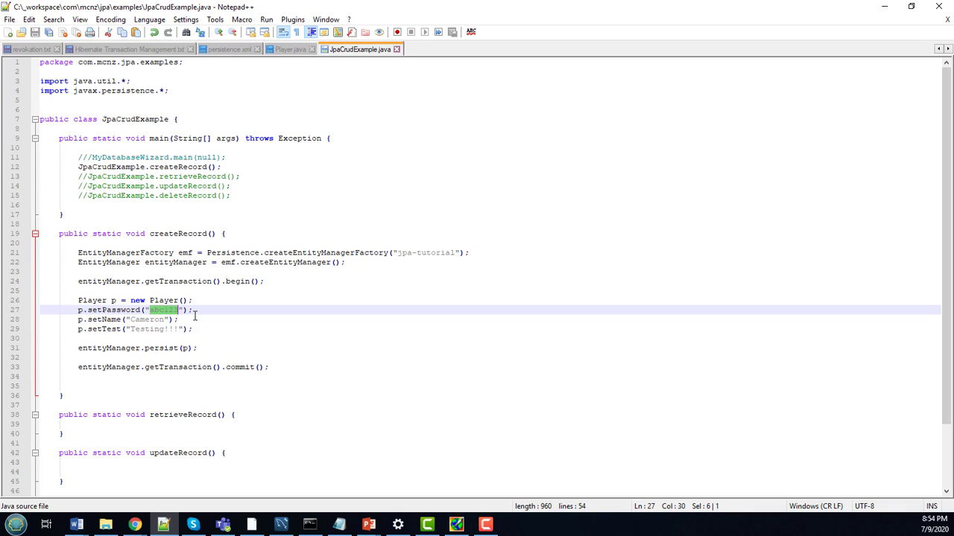
pyautogui.write('my')
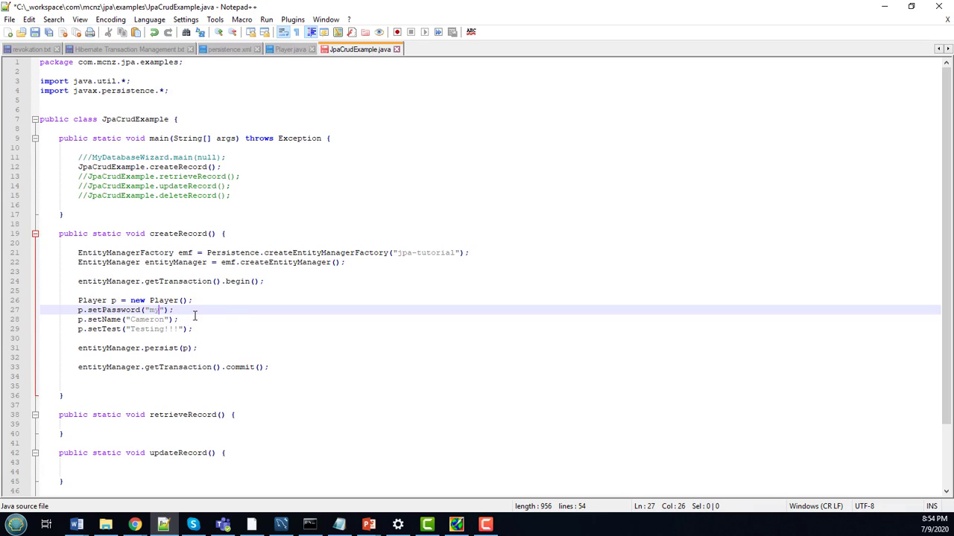
pyautogui.write('-password')
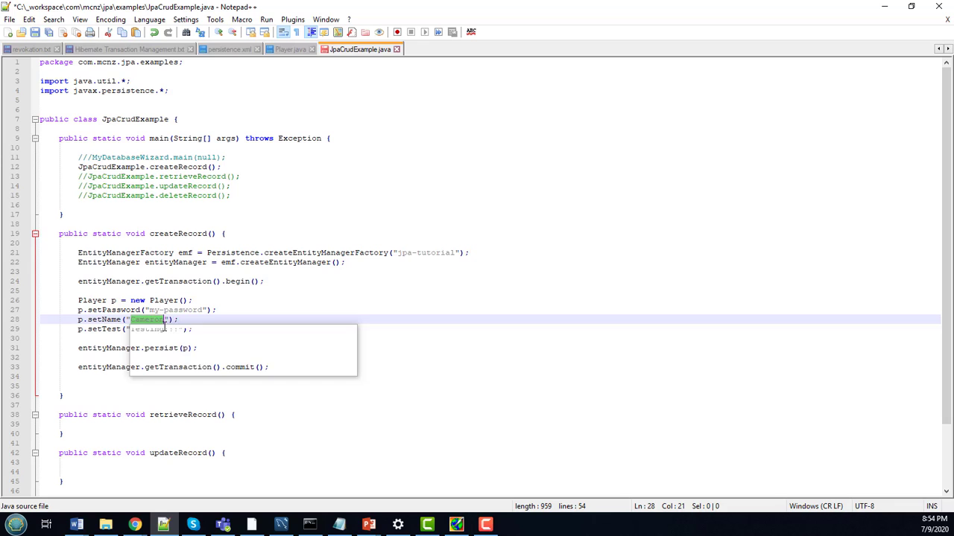
pyautogui.write('Julie')
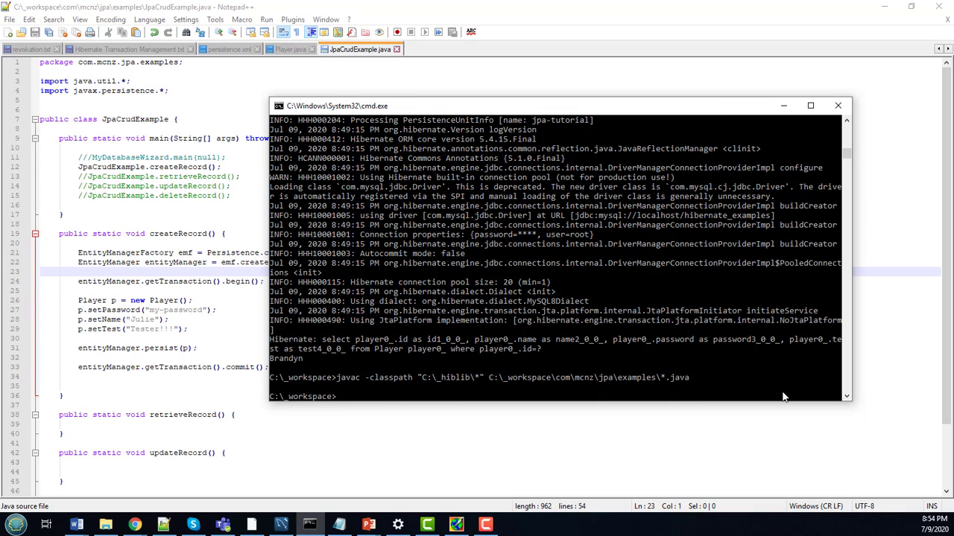
# Run java com.mcnz.jpa.examples.JpaCrudExample with C:\_hiblib\* and C:\_workspace on the classpath.
pyautogui.write('java -classpath "C:\\_hiblib\\*";C:\\_workspace\\ com.mcnz.jpa.examples.JpaCrudExample')
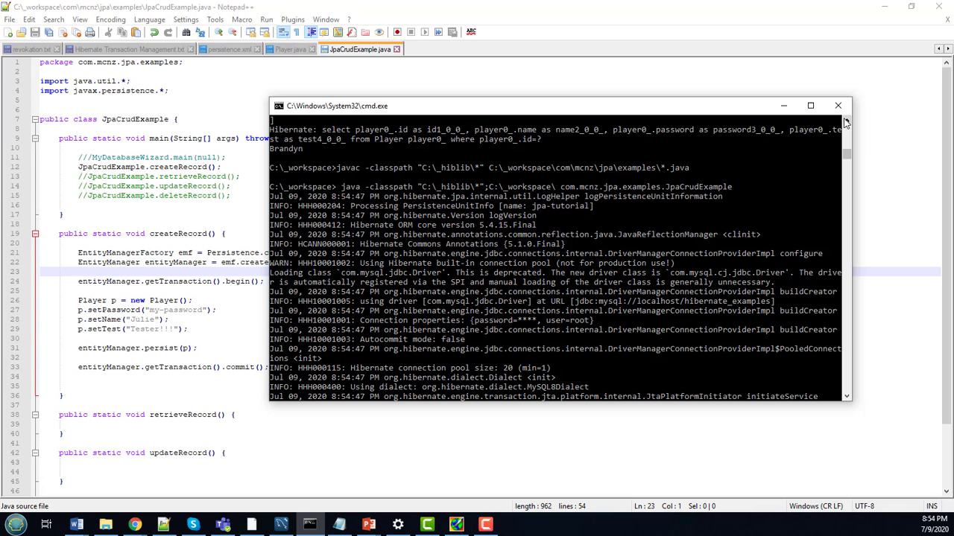
pyautogui.moveTo(387, 167); pyautogui.dragTo(691, 167)
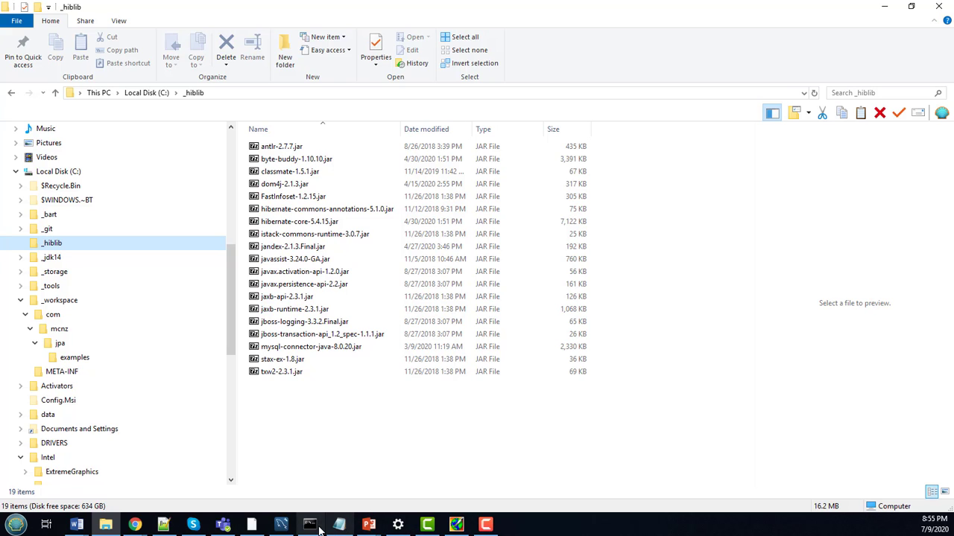
pyautogui.click(310, 525)
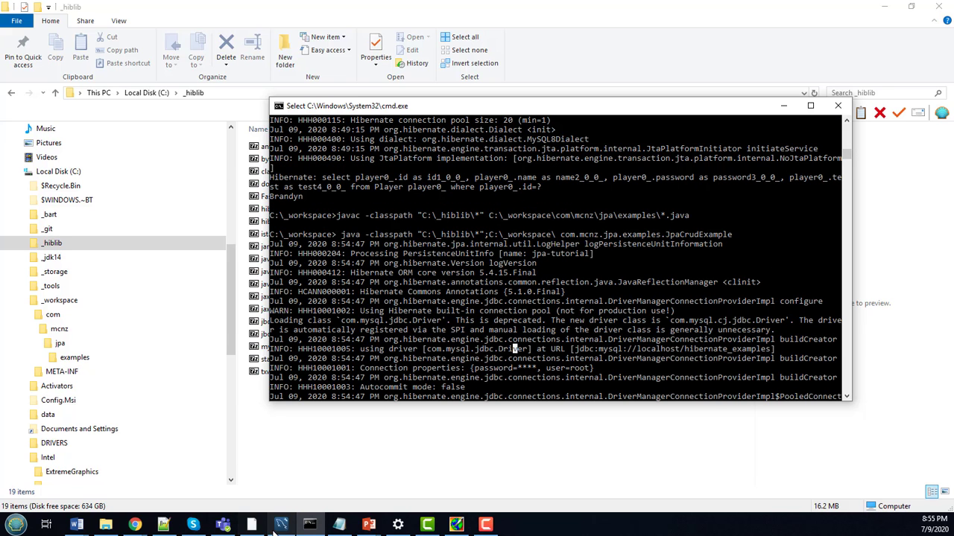
# Re-query the player table rows to see the new Julie row, then return to the Java source.
pyautogui.rightClick(359, 204)
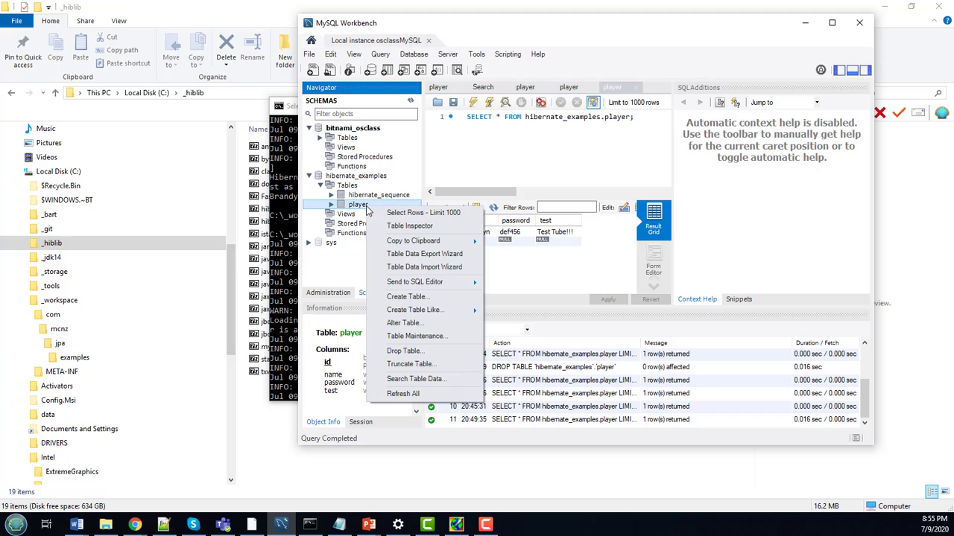
pyautogui.click(423, 212)
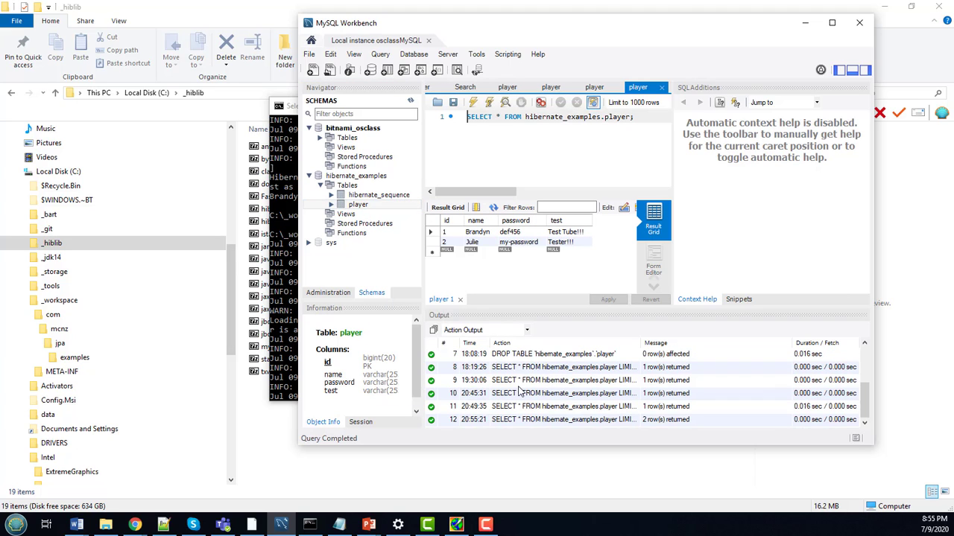
pyautogui.click(447, 242)
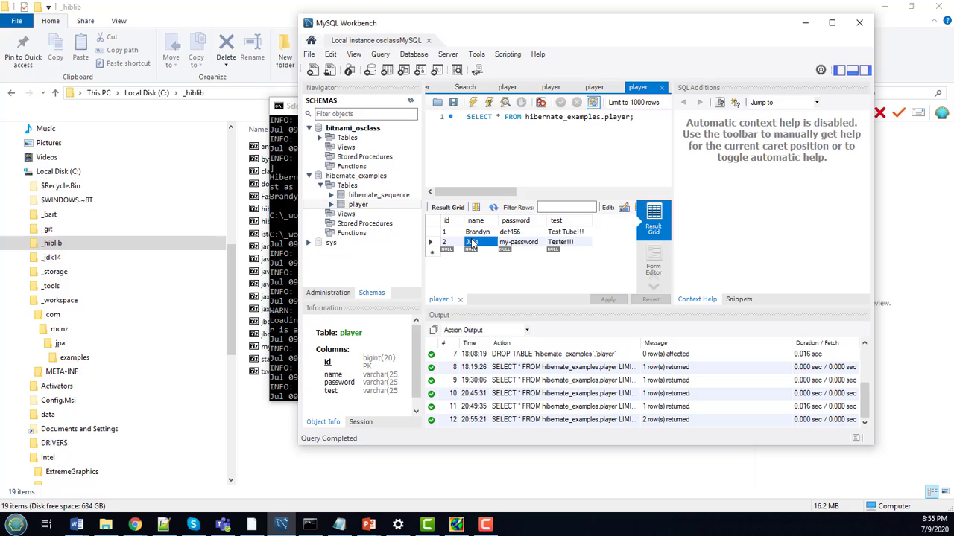
pyautogui.click(164, 525)
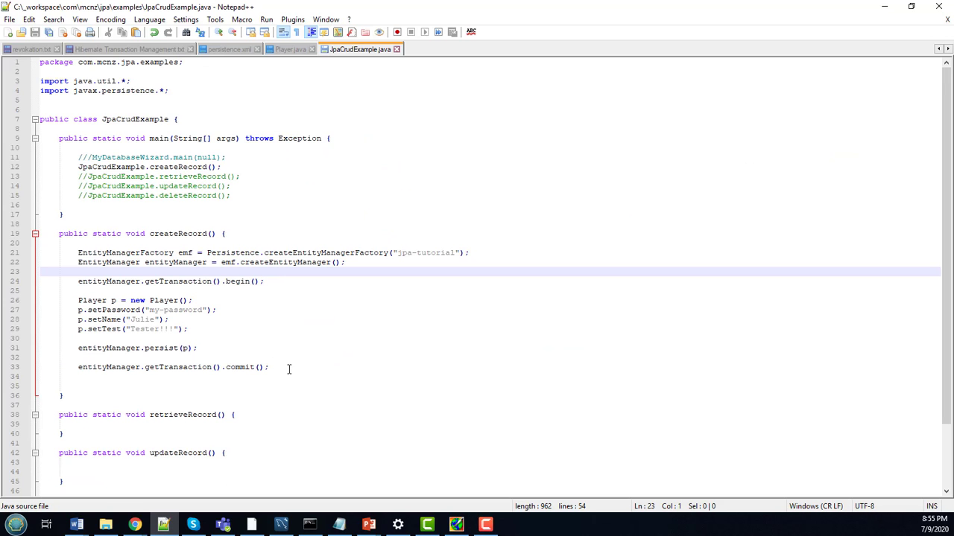
# Copy createRecord's body into retrieveRecord, updateRecord and deleteRecord as empty begin-commit transactions.
pyautogui.moveTo(78, 254); pyautogui.dragTo(268, 367)
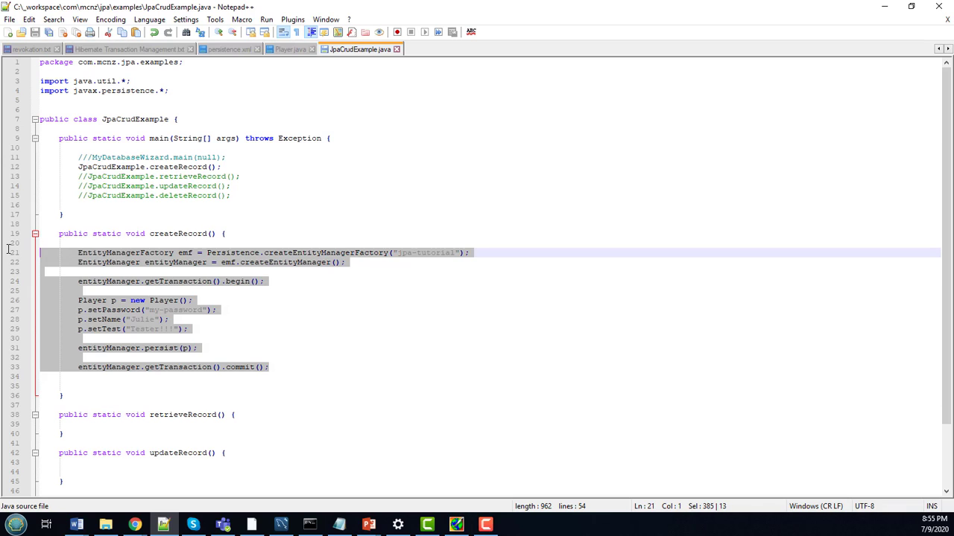
pyautogui.moveTo(698, 252)
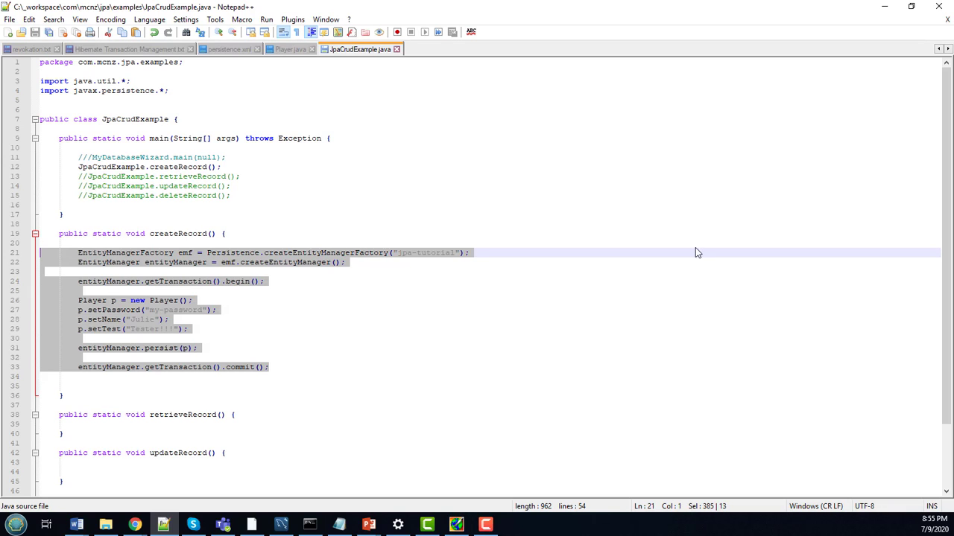
pyautogui.scroll(-3)
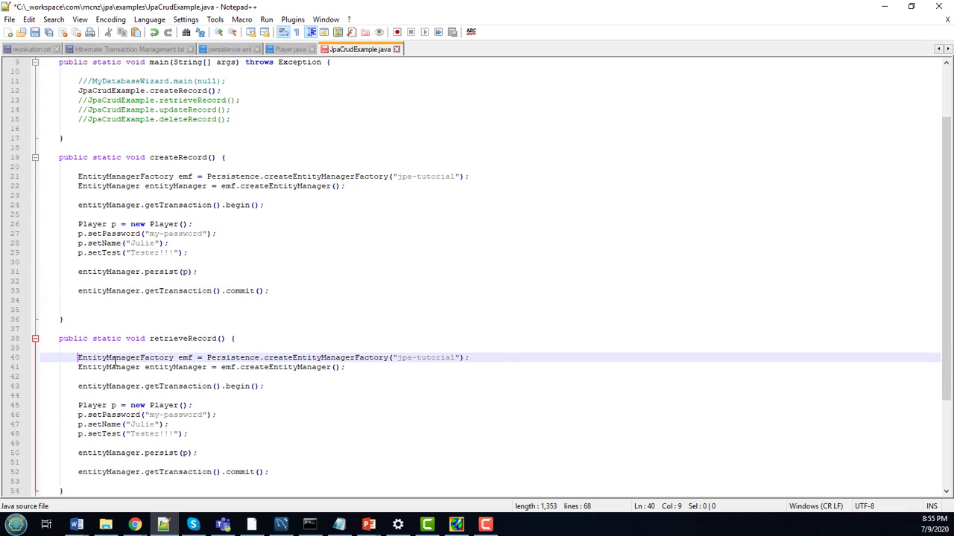
pyautogui.scroll(-3)
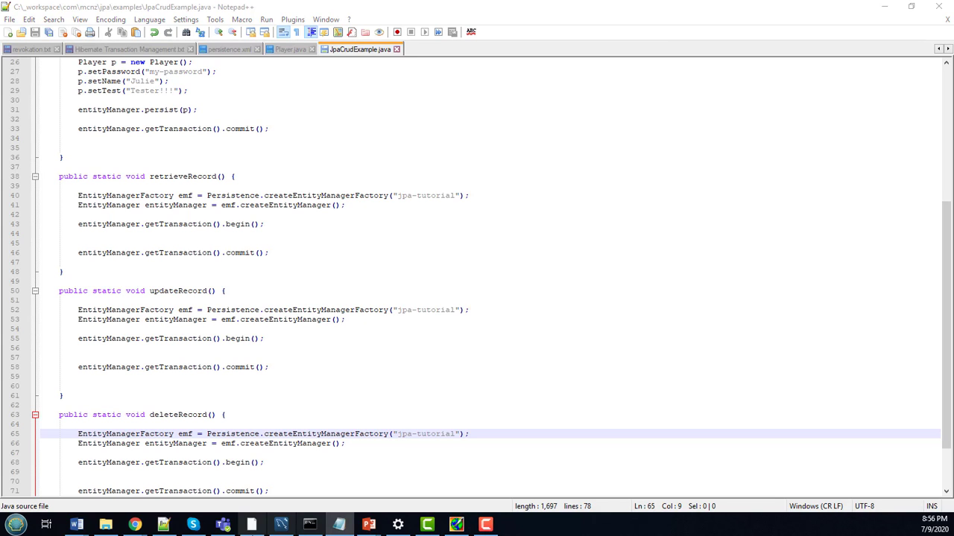
# In retrieveRecord, declare Long key = Long.valueOf(2) and find the Player with entityManager.find(Player.class, key).
pyautogui.click(292, 522)
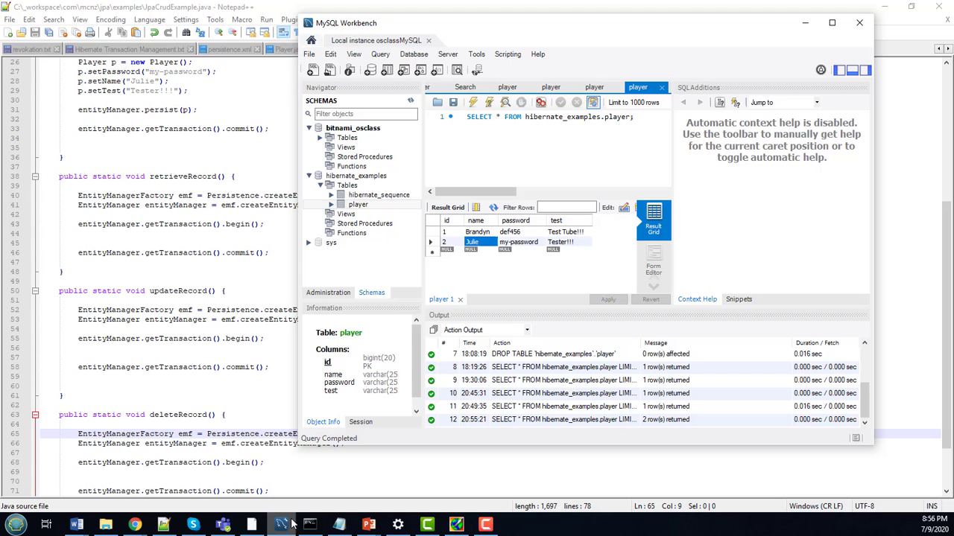
pyautogui.click(447, 242)
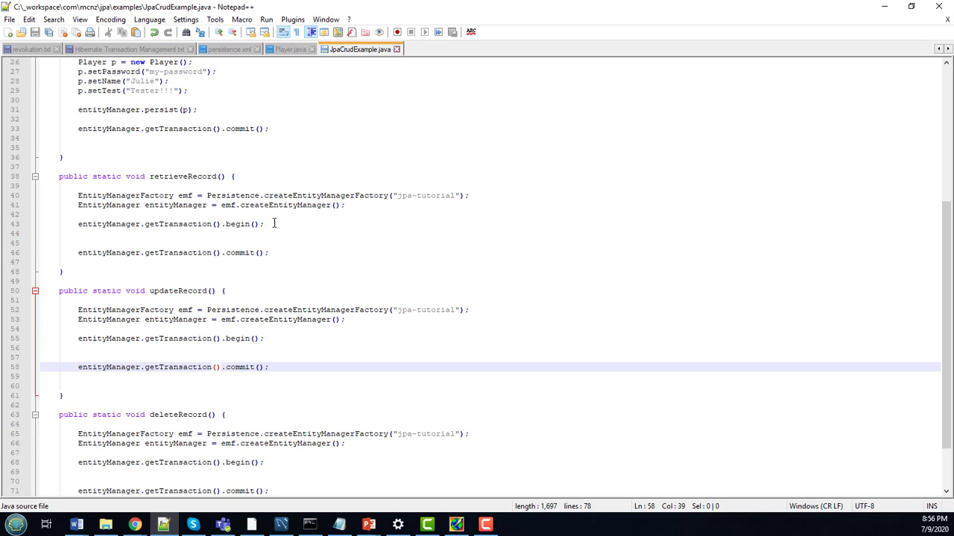
pyautogui.write('Long k')
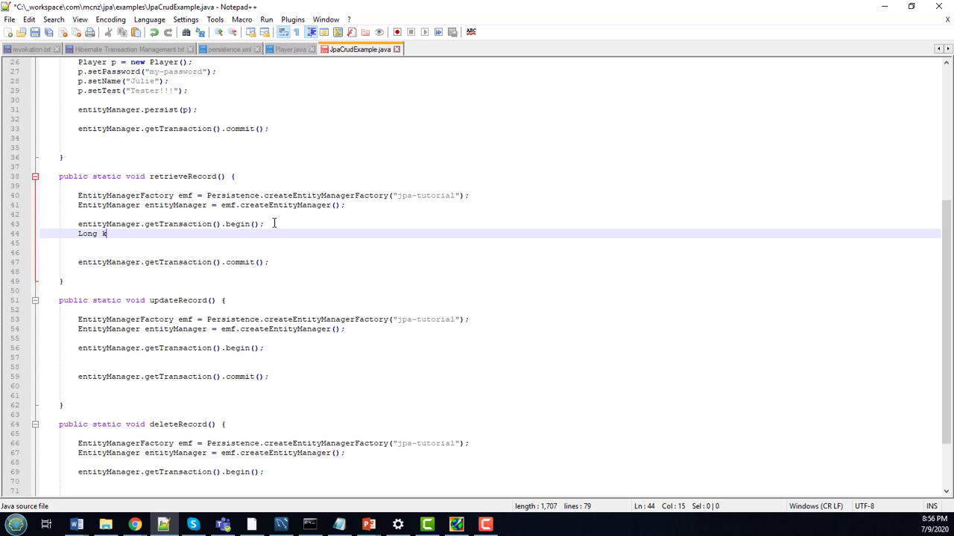
pyautogui.write('ey =')
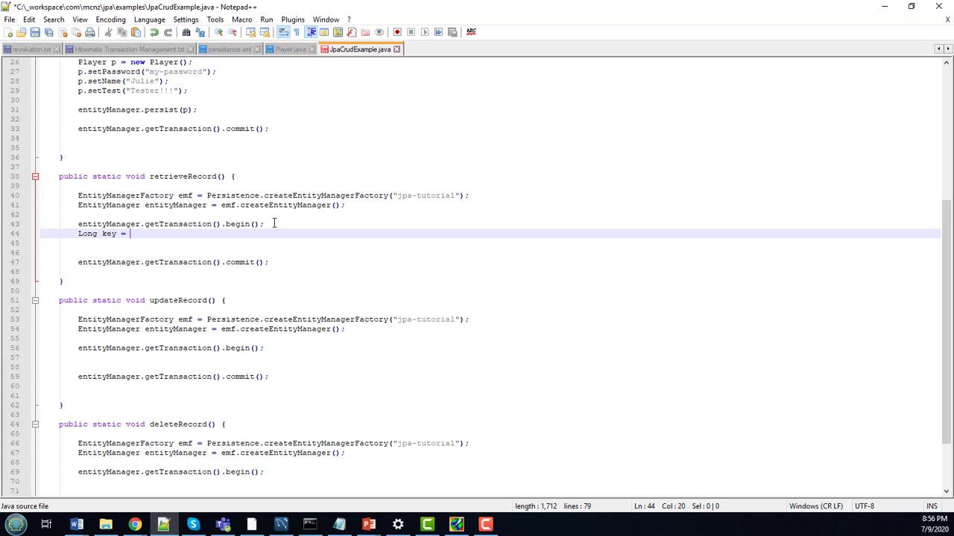
pyautogui.write('Long.value')
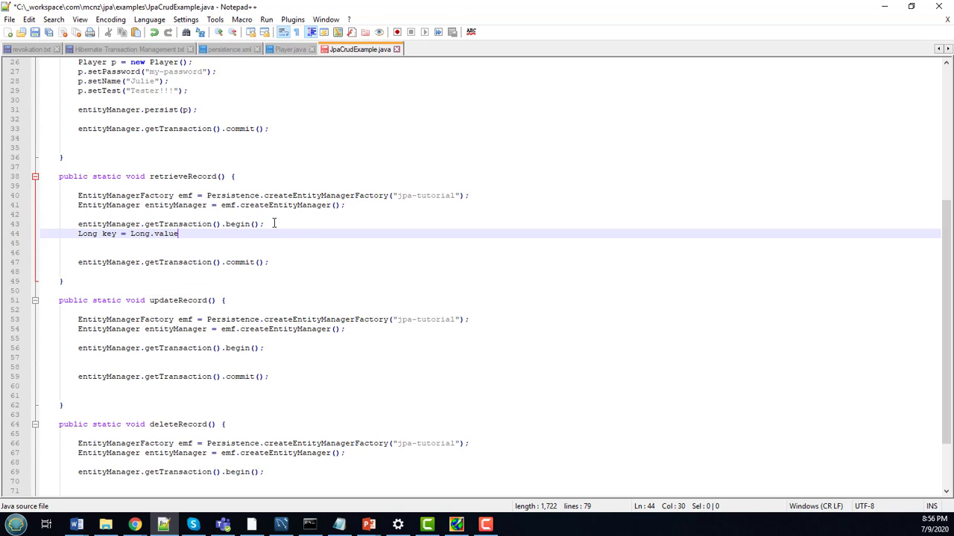
pyautogui.write('Of(2);')
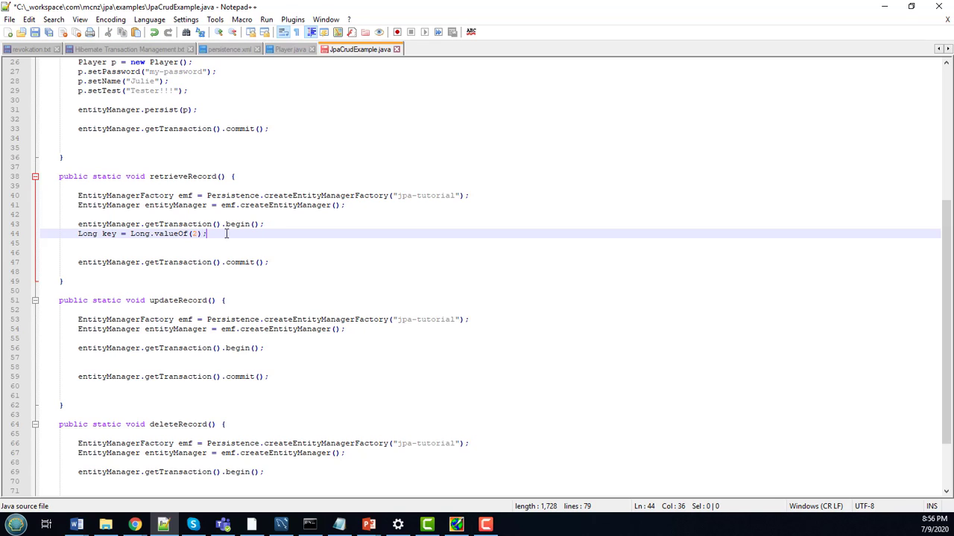
pyautogui.write('Player')
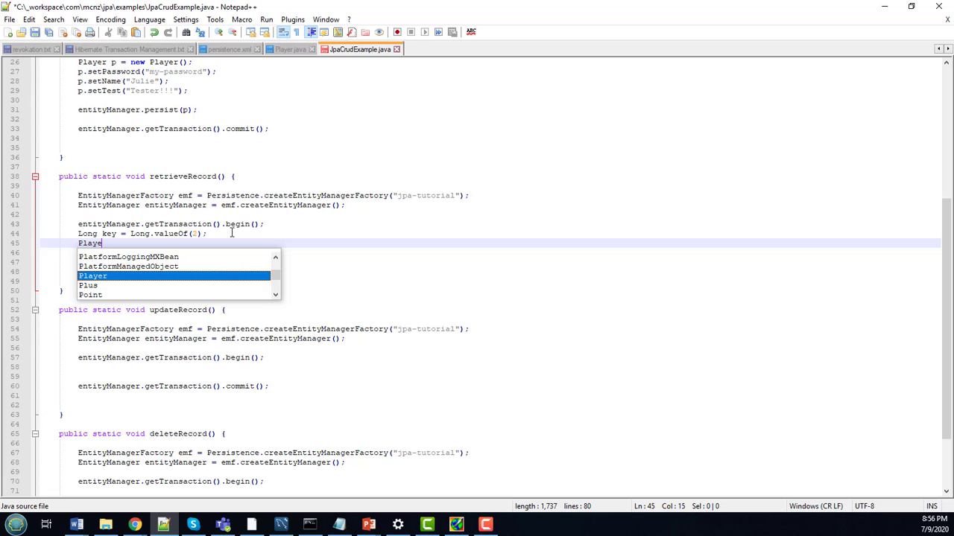
pyautogui.write('Player p =')
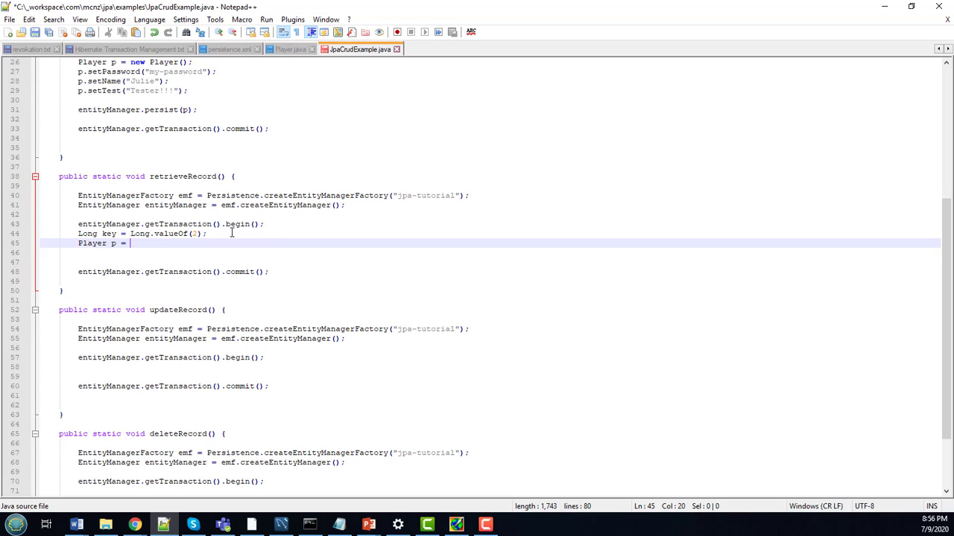
pyautogui.write('entityManager')
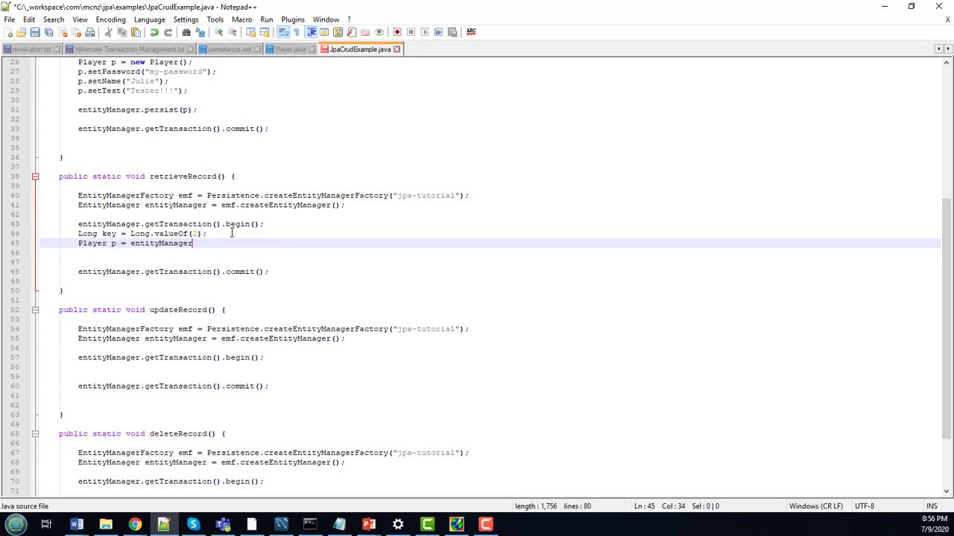
pyautogui.write('.find(Player.c')
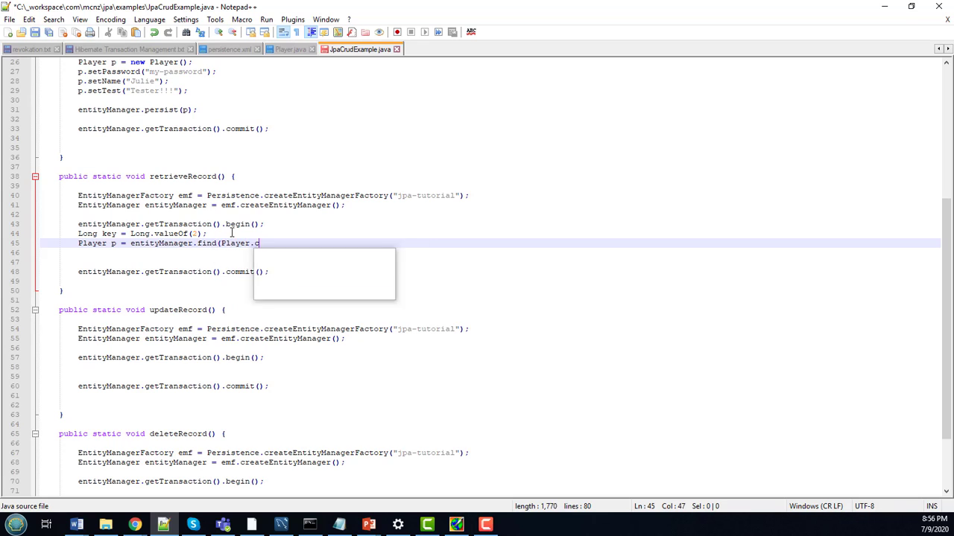
pyautogui.write('lass')
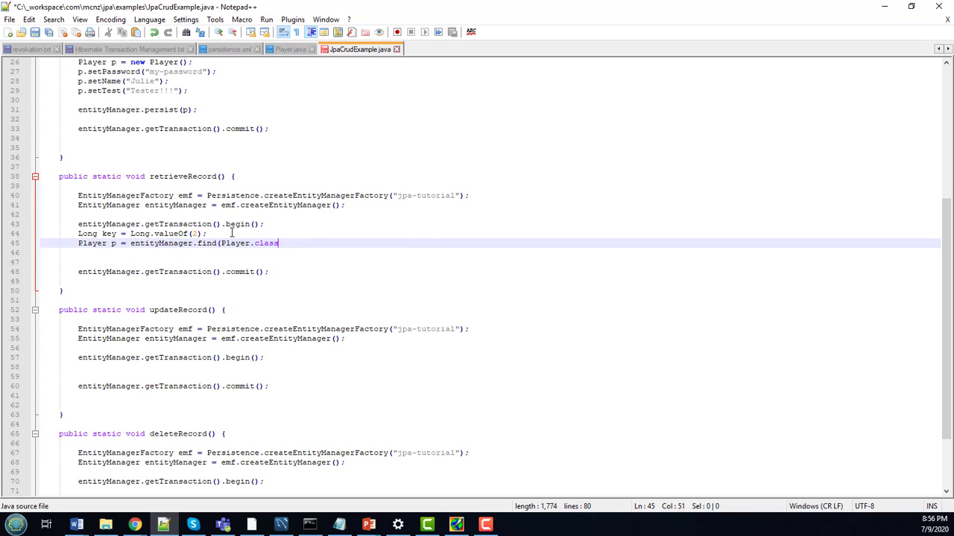
pyautogui.write(', key);')
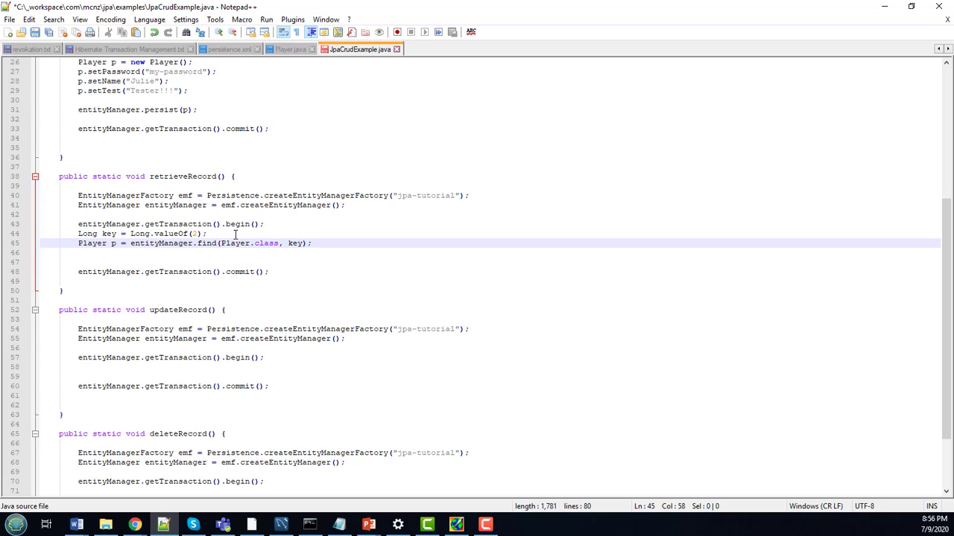
# Print the found player's name with System.out.println(p.getName()) and return to the command window.
pyautogui.doubleClick(206, 243)
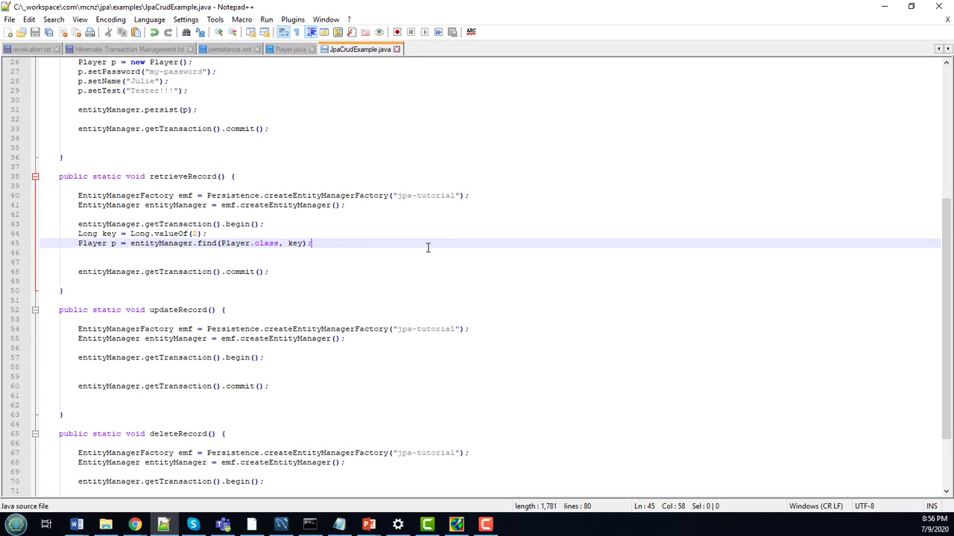
pyautogui.write('System.out.println')
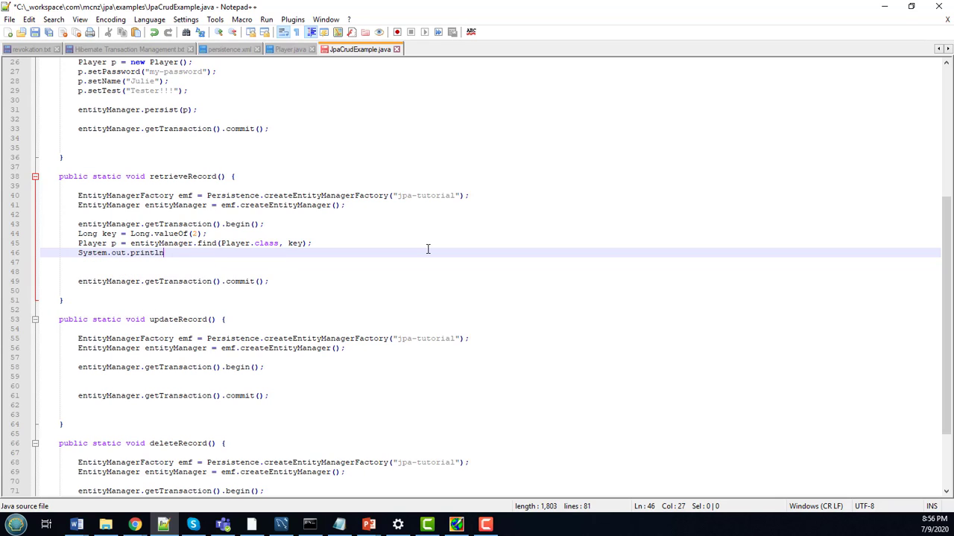
pyautogui.write('(p.')
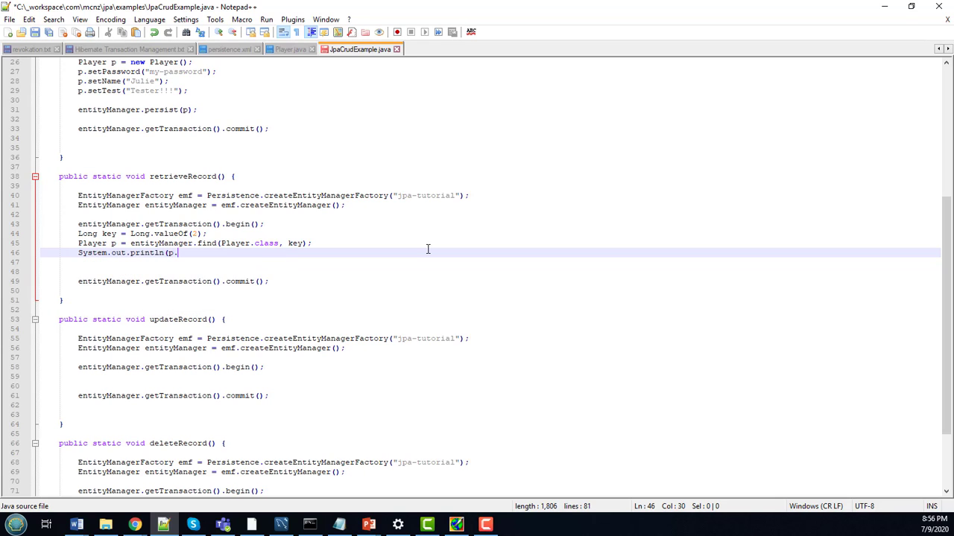
pyautogui.write('getName()')
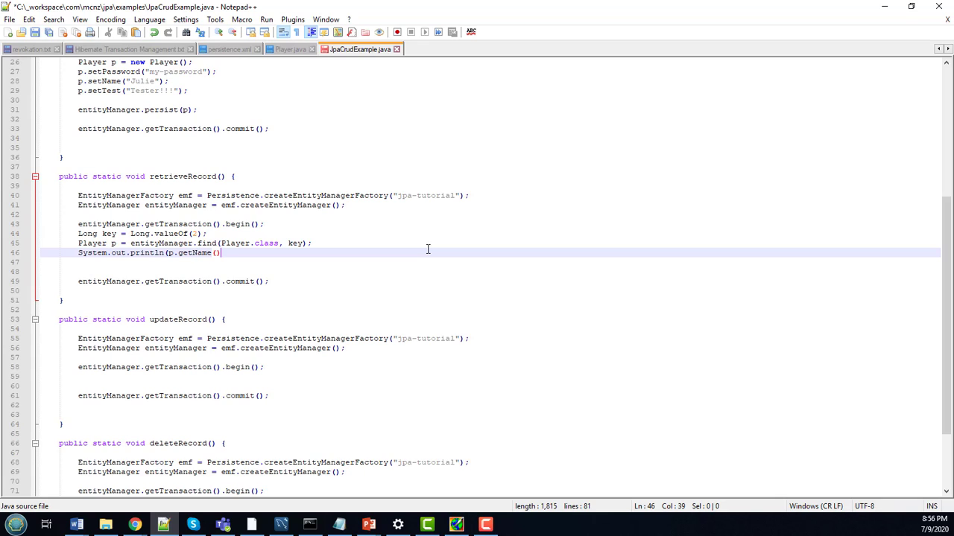
pyautogui.write(');')
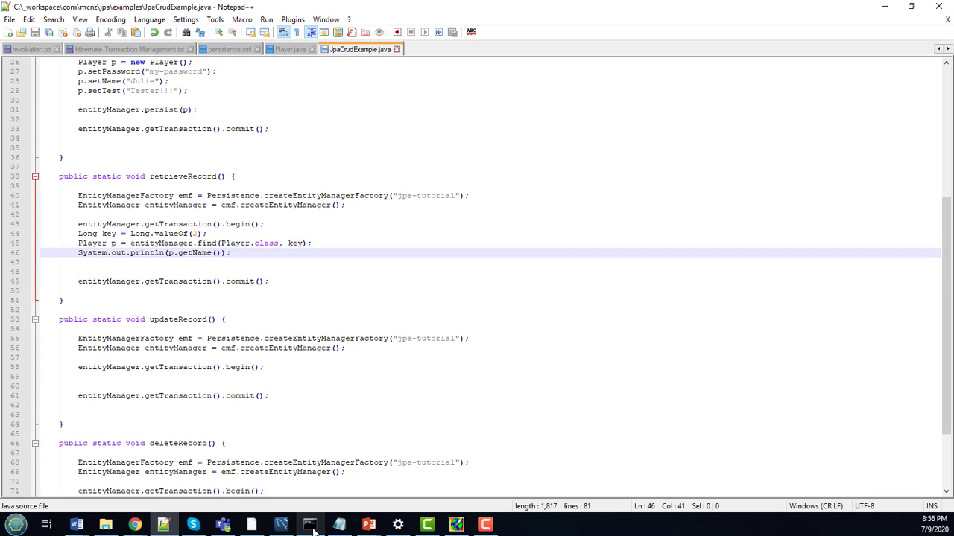
pyautogui.click(313, 524)
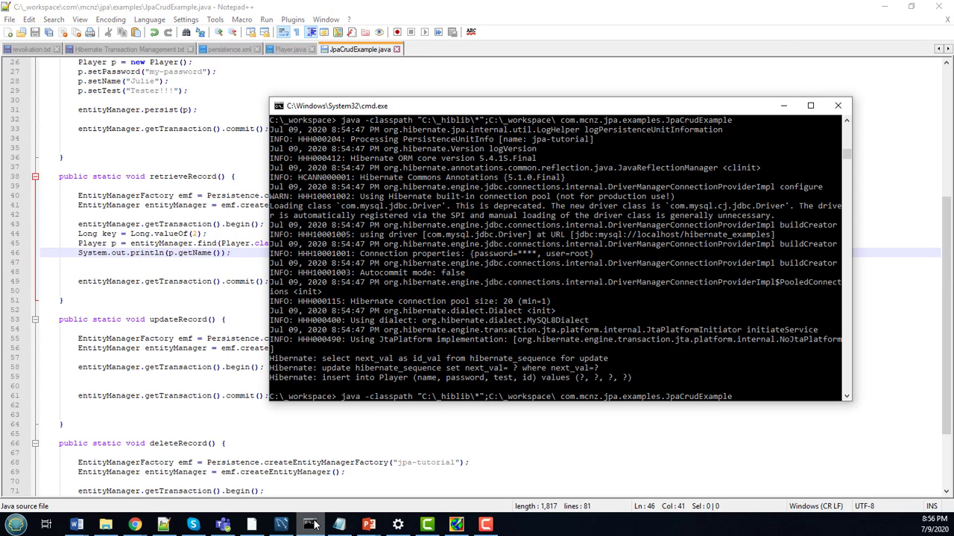
# Recompile the examples with javac and run JpaCrudExample twice to exercise retrieveRecord.
pyautogui.write('javac -classpath "C:\\_hiblib\\*" C:\\_workspace\\com\\mcnz\\jpa\\examples\\*.java')
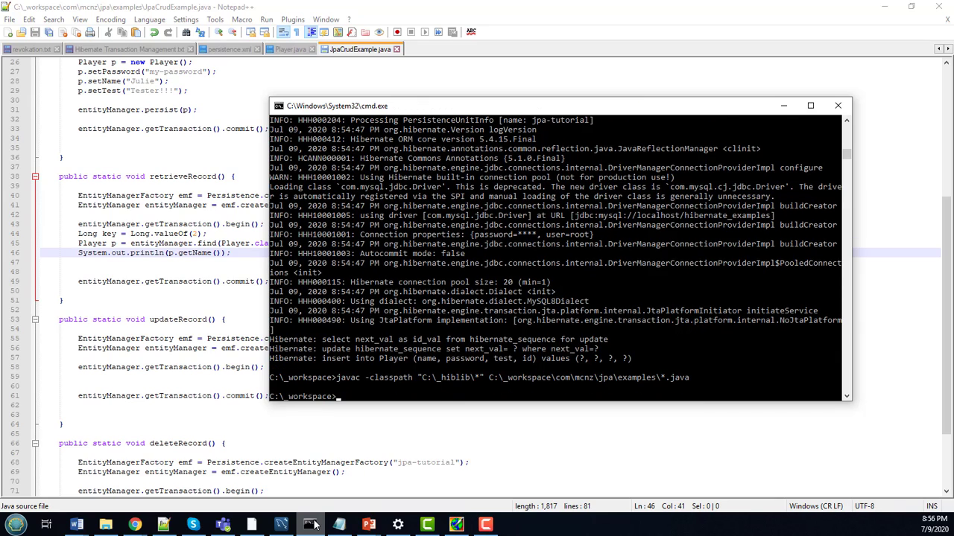
pyautogui.write('java -classpath "C:\\_hiblib\\*";C:\\_workspace\\ com.mcnz.jpa.examples.JpaCrudExample')
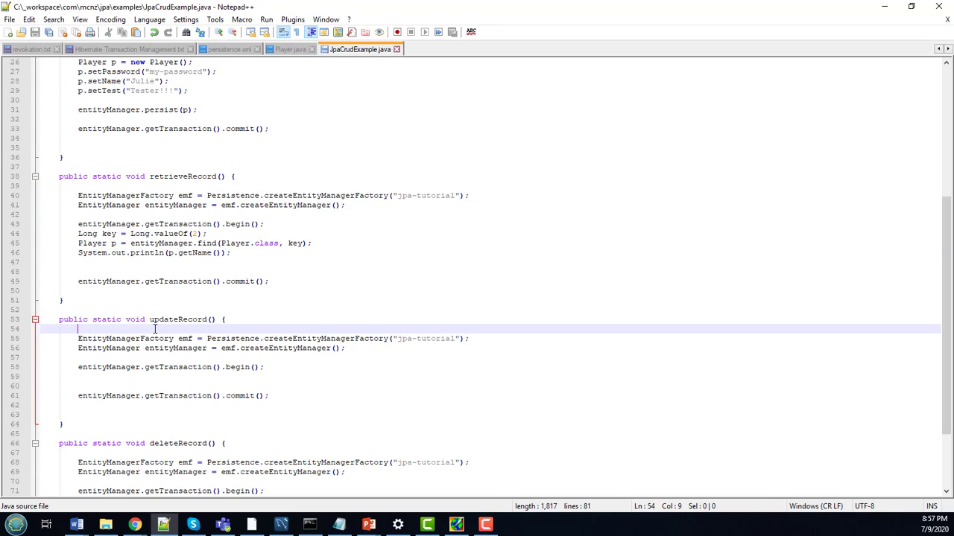
pyautogui.scroll(3)
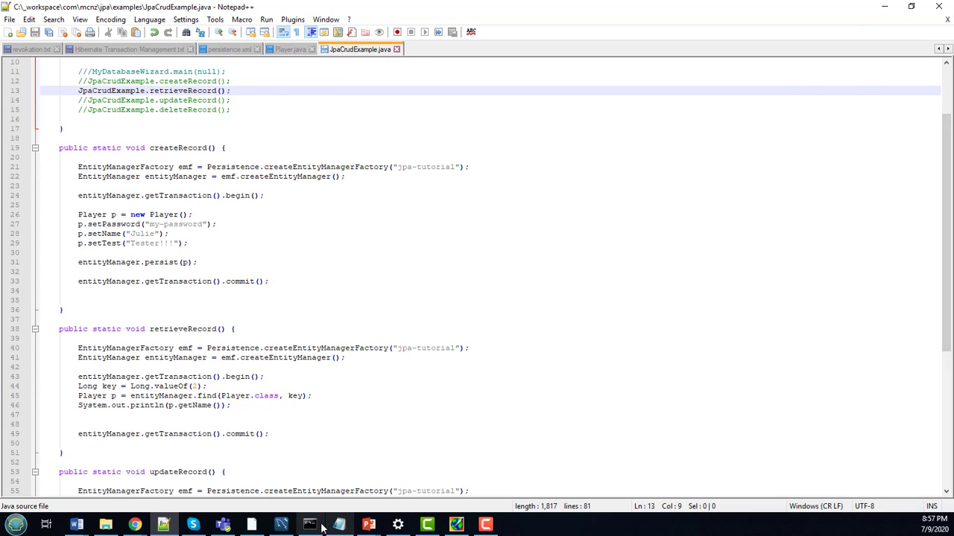
pyautogui.click(309, 525)
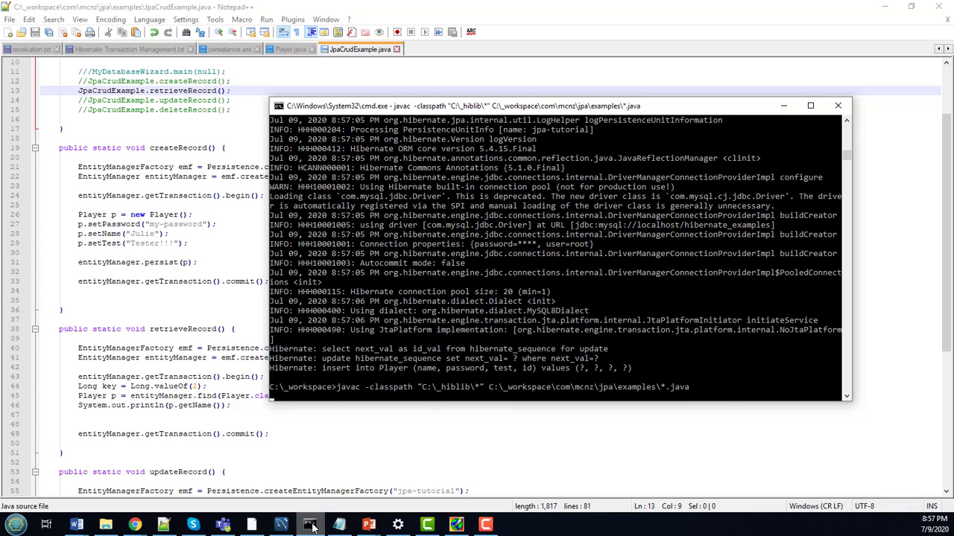
pyautogui.write('java -classpath "C:\\_hiblib\\*";C:\\_workspace\\ com.mcnz.jpa.examples.JpaCrudExample')
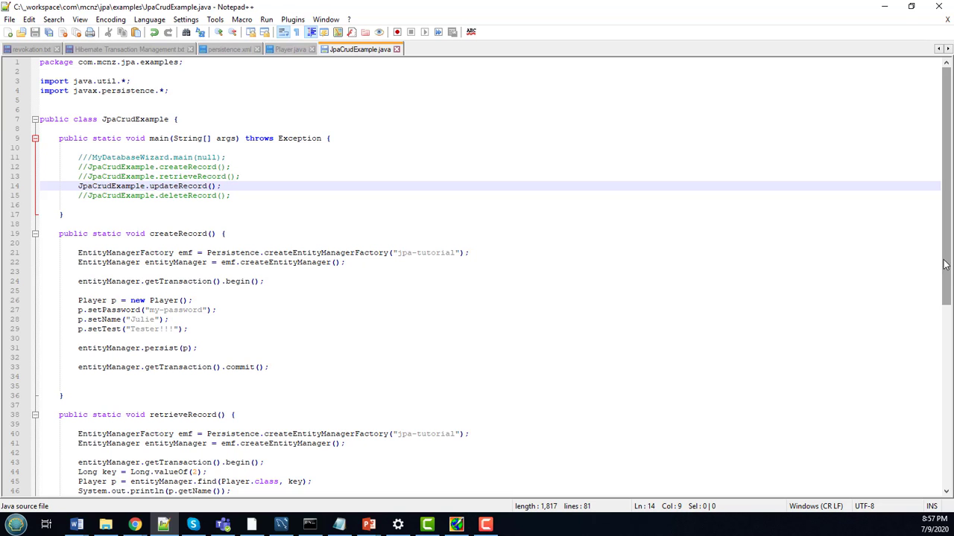
pyautogui.scroll(-3)
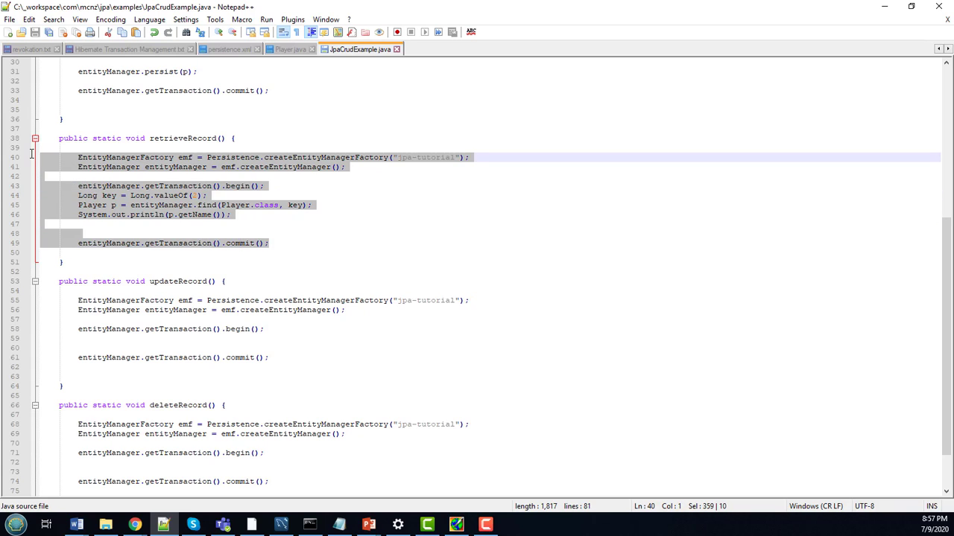
pyautogui.click(62, 262)
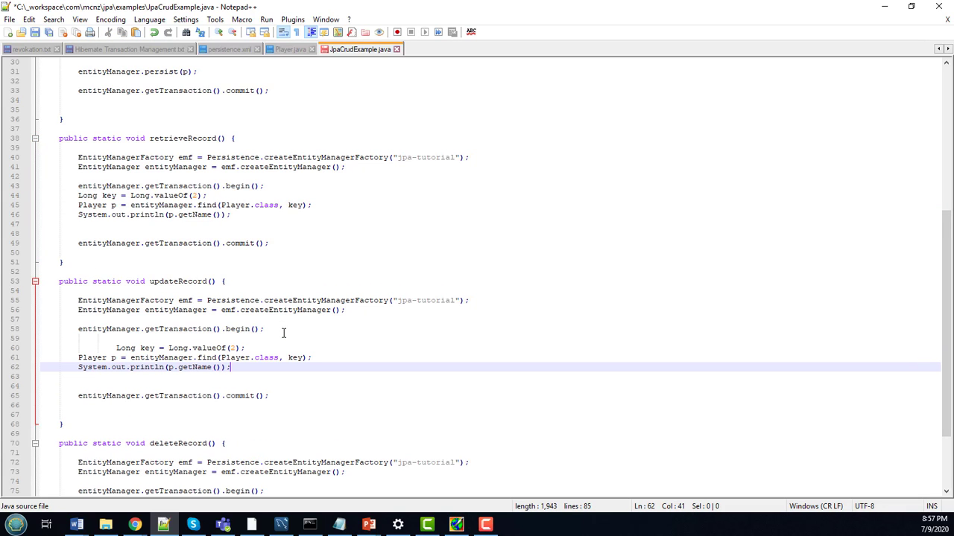
pyautogui.rightClick(358, 204)
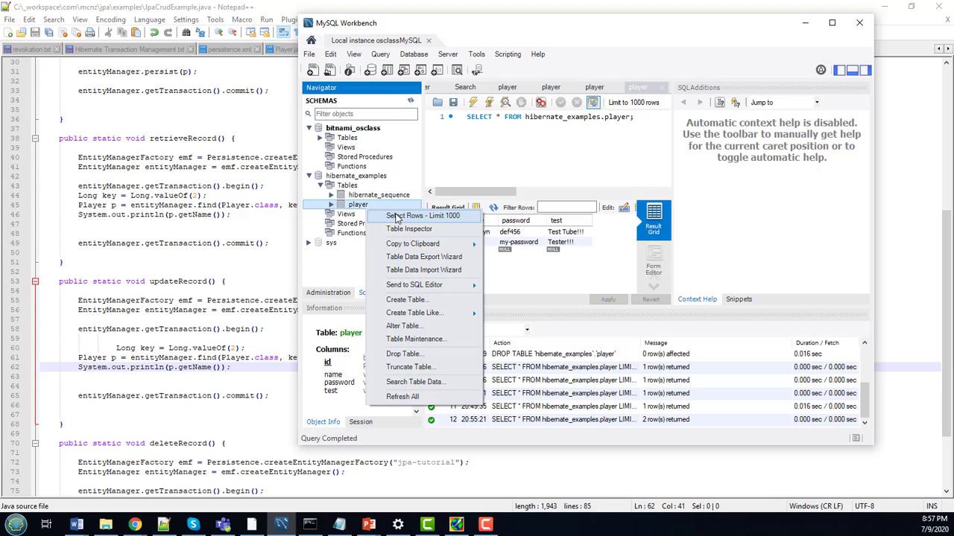
pyautogui.click(420, 215)
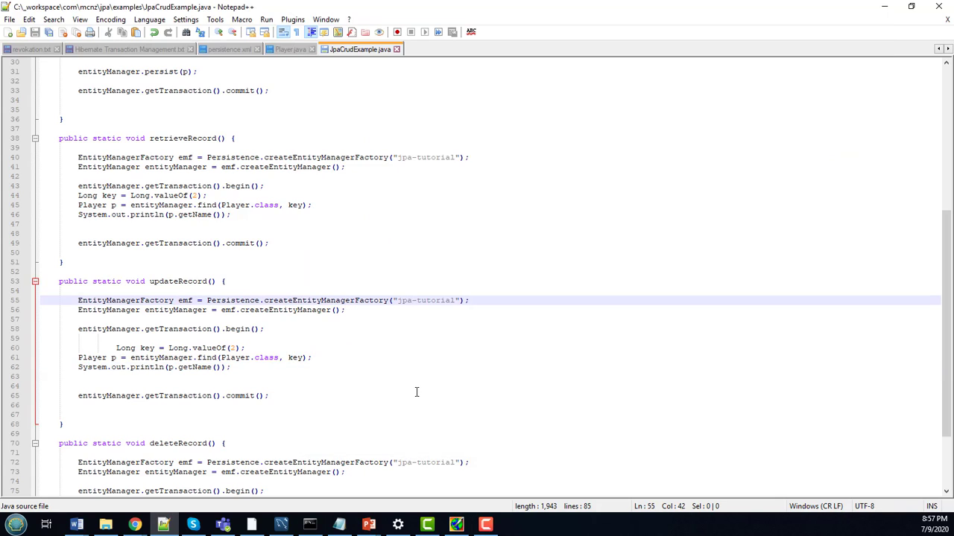
# Add p.setName("Karen"); after the println in updateRecord, comment out the println, and save.
pyautogui.click(242, 366)
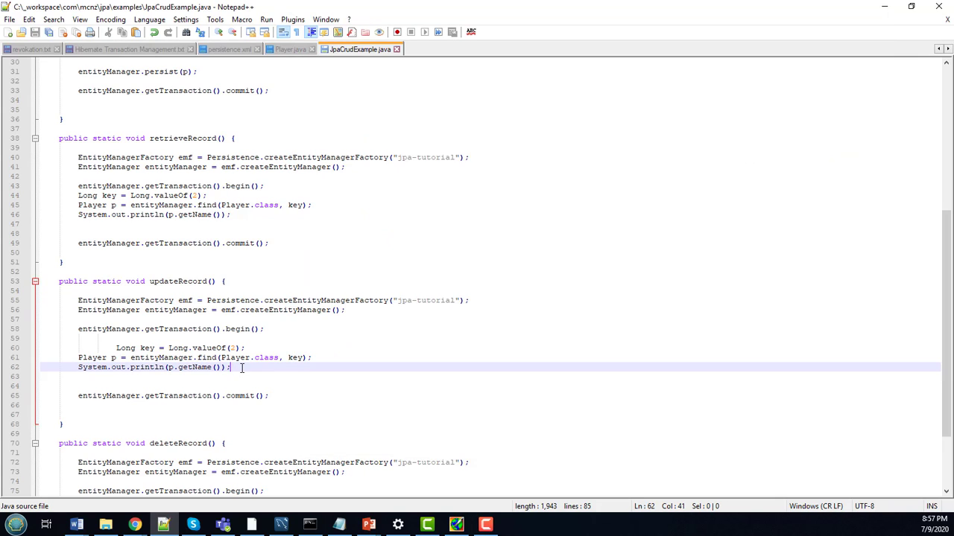
pyautogui.write('p.setName("')
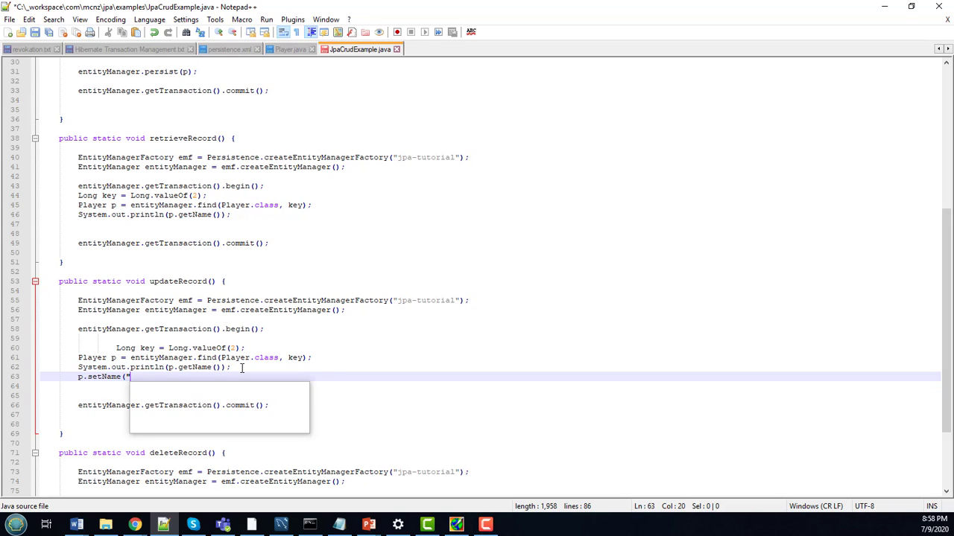
pyautogui.write('Karen");')
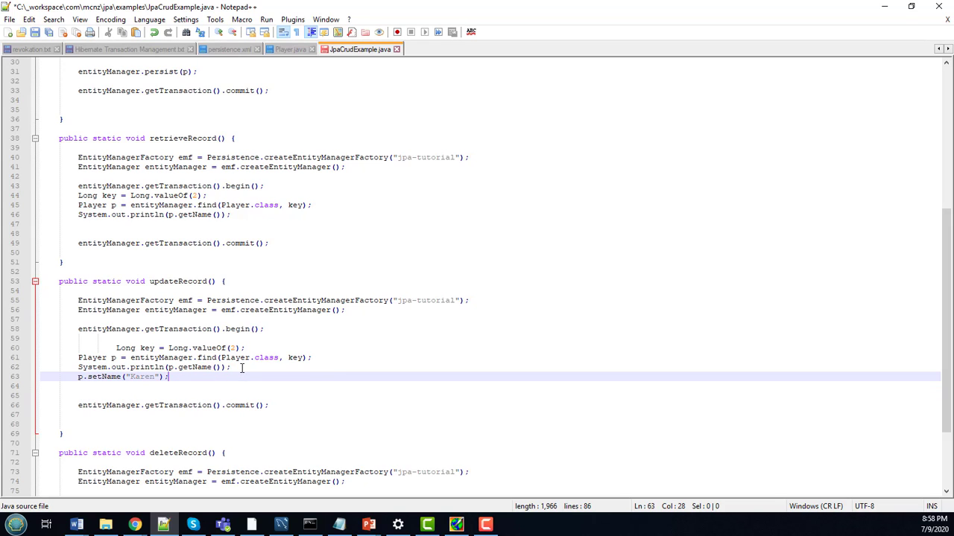
pyautogui.press('ctrl+s')
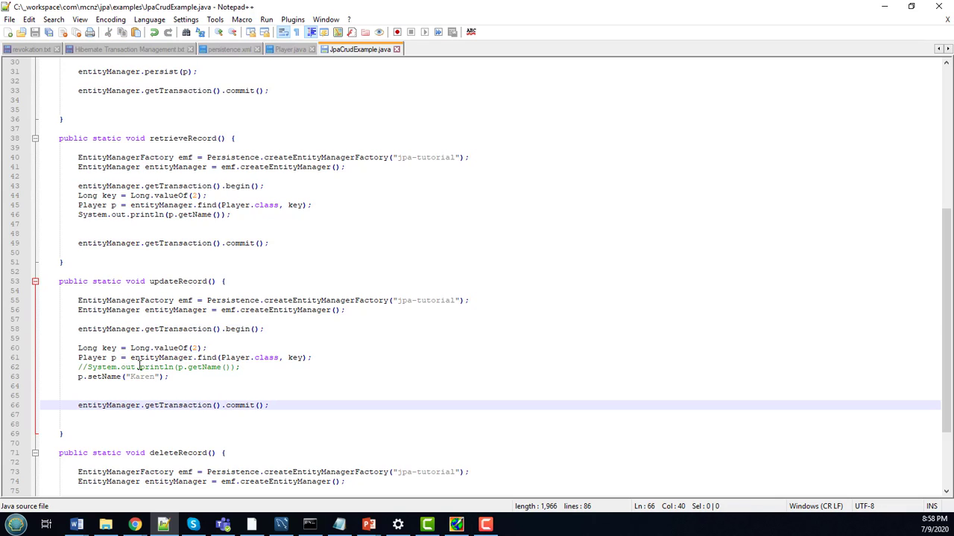
pyautogui.click(90, 357)
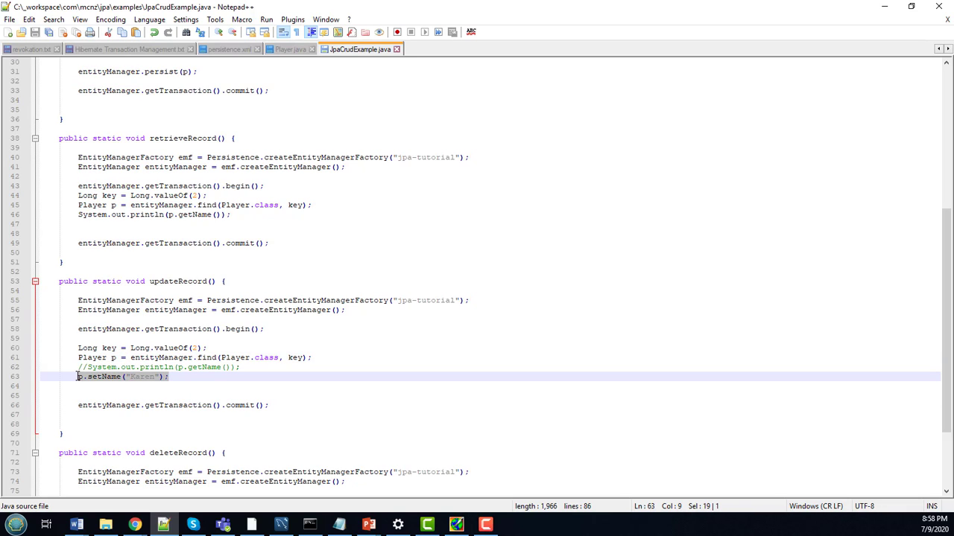
pyautogui.click(170, 377)
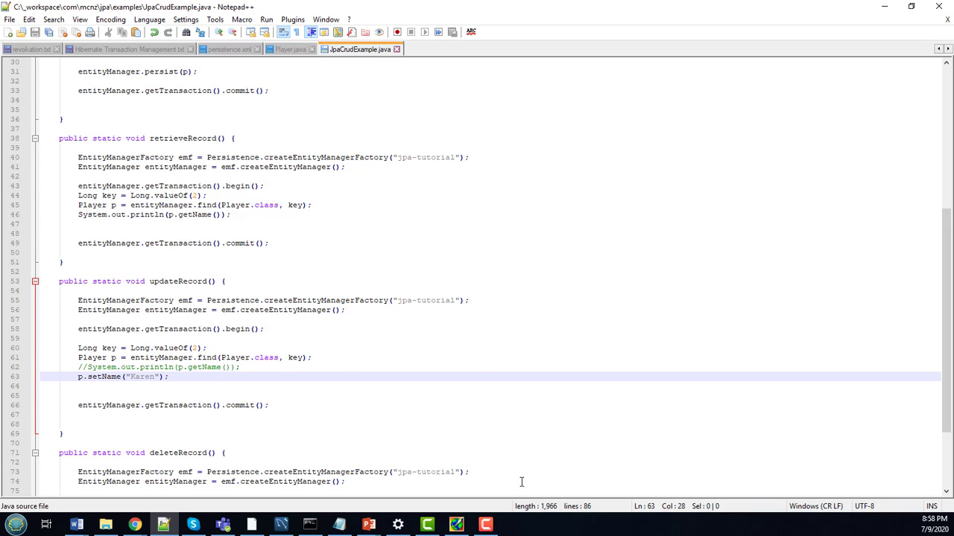
# Run JpaCrudExample again, then re-query the player table to see row 2 renamed to Karen.
pyautogui.click(304, 522)
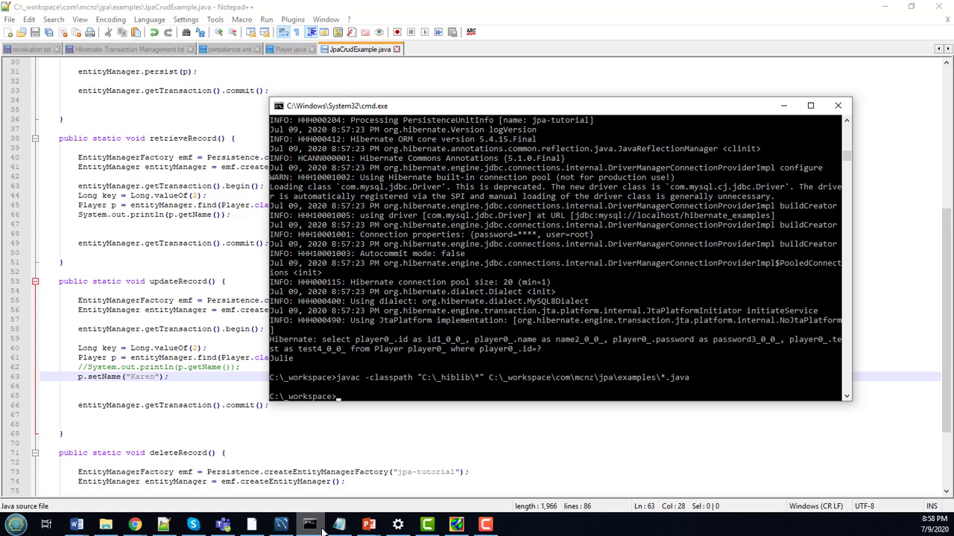
pyautogui.write('java -classpath "C:\\_hiblib\\*";C:\\_workspace\\ com.mcnz.jpa.examples.JpaCrudExample')
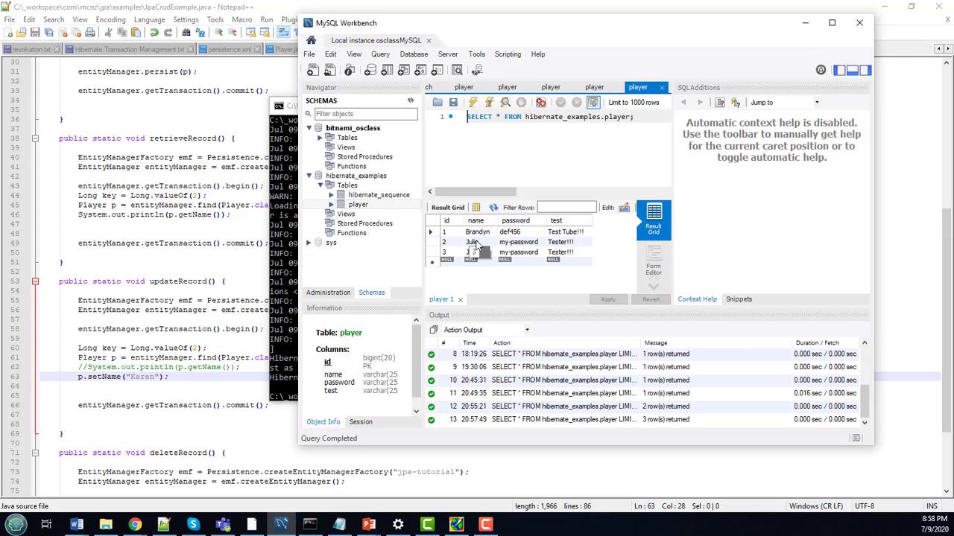
pyautogui.rightClick(357, 204)
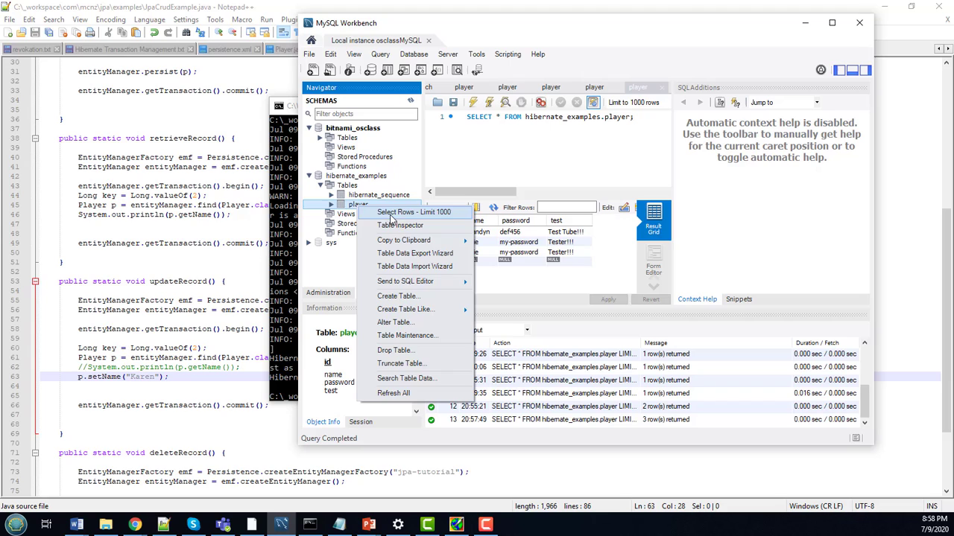
pyautogui.click(411, 212)
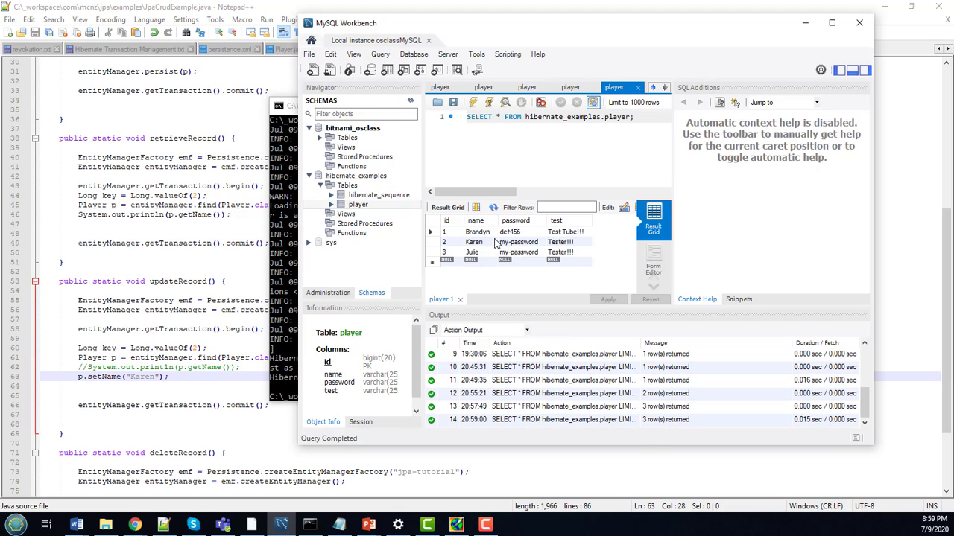
pyautogui.click(474, 241)
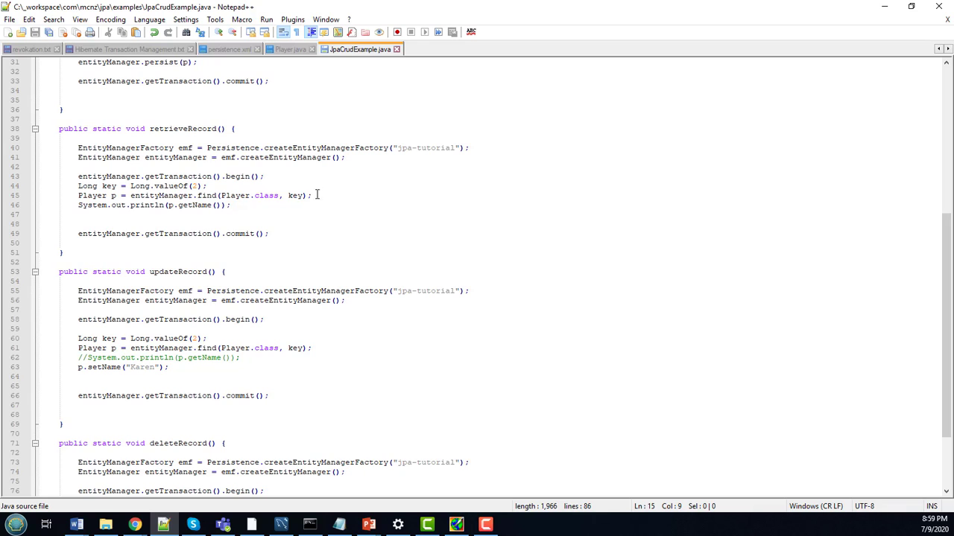
# Copy the key and find lines from retrieveRecord into deleteRecord.
pyautogui.moveTo(77, 185); pyautogui.dragTo(313, 196)
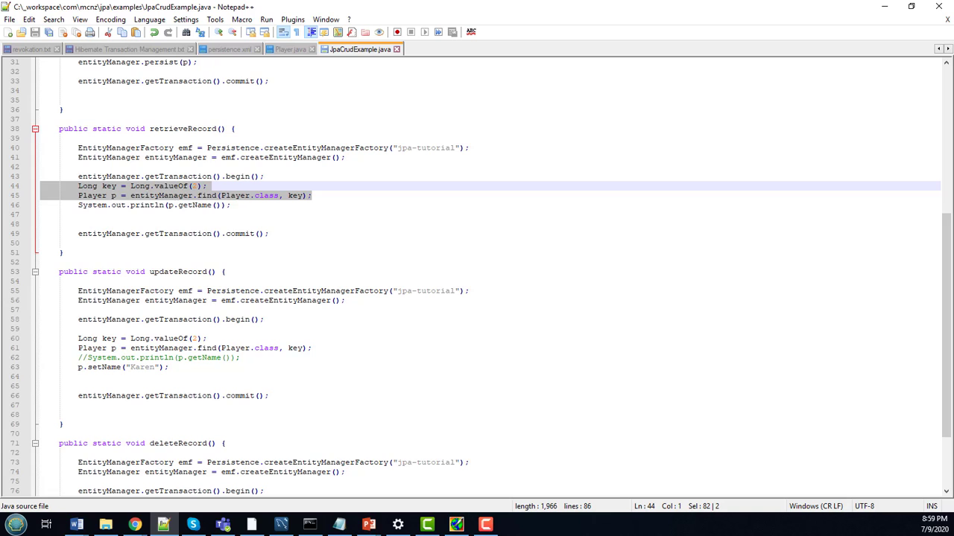
pyautogui.scroll(-3)
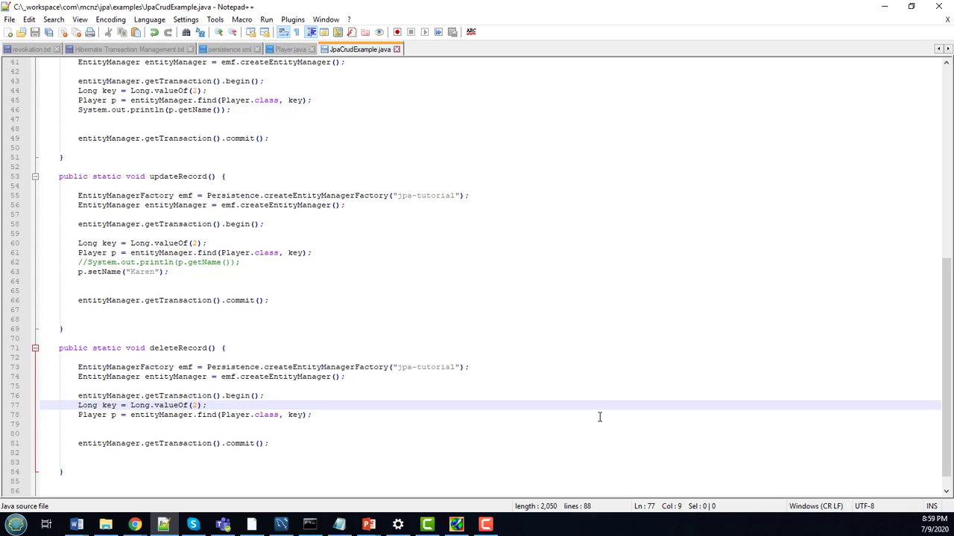
pyautogui.scroll(3)
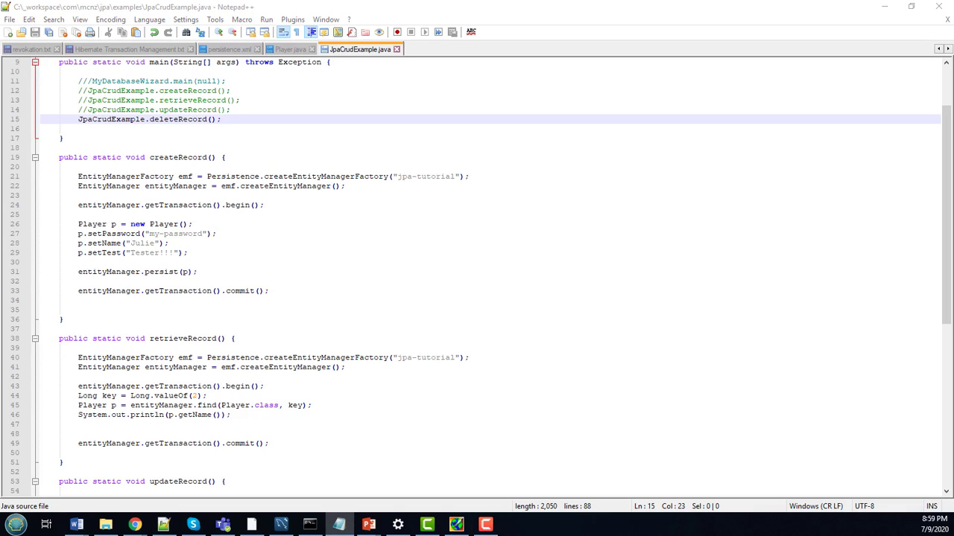
pyautogui.moveTo(808, 422)
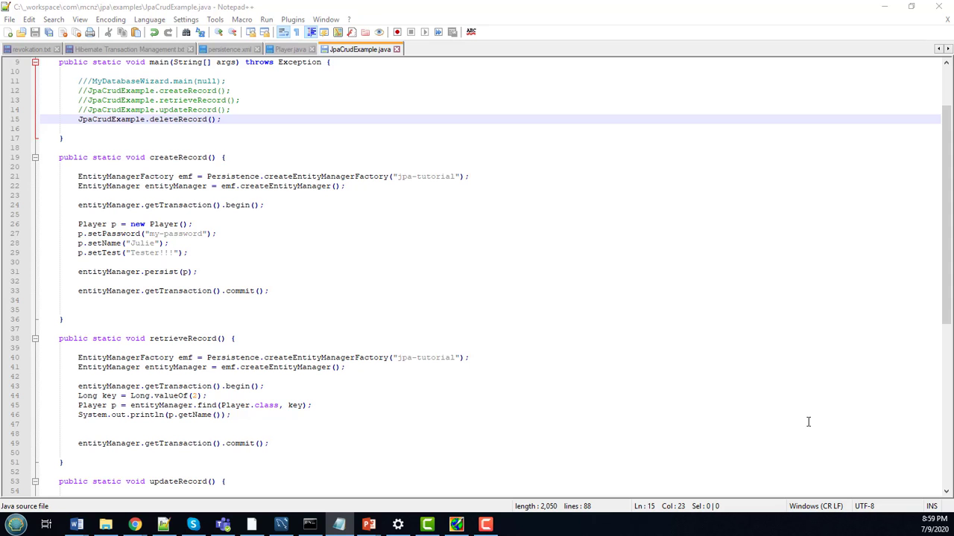
pyautogui.scroll(-3)
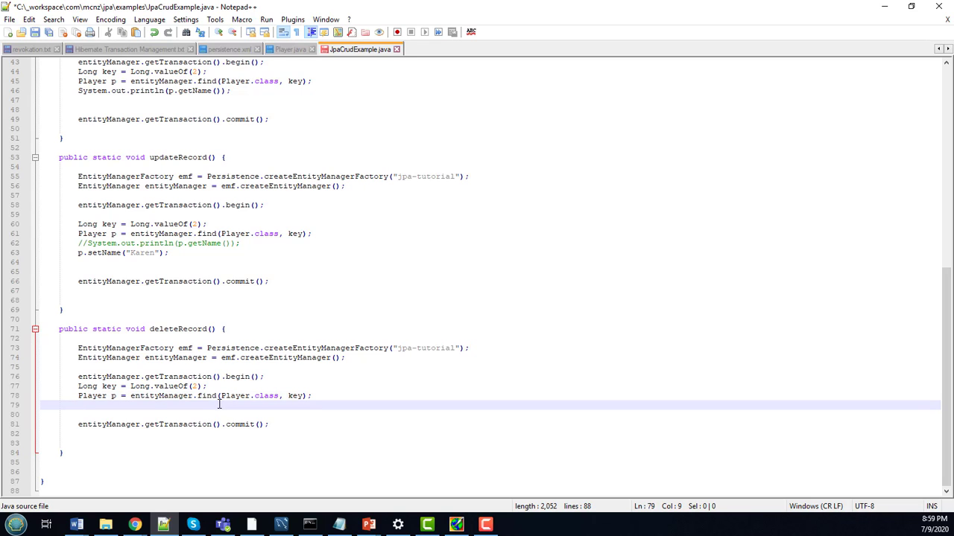
# Add entityManager.remove(p); in deleteRecord and have main call only deleteRecord.
pyautogui.write('entityManager')
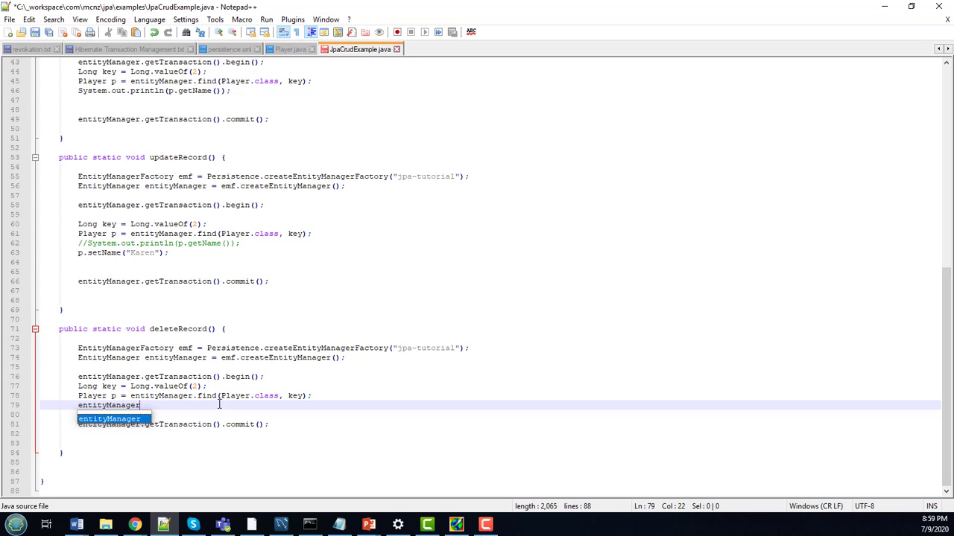
pyautogui.write('.remove(')
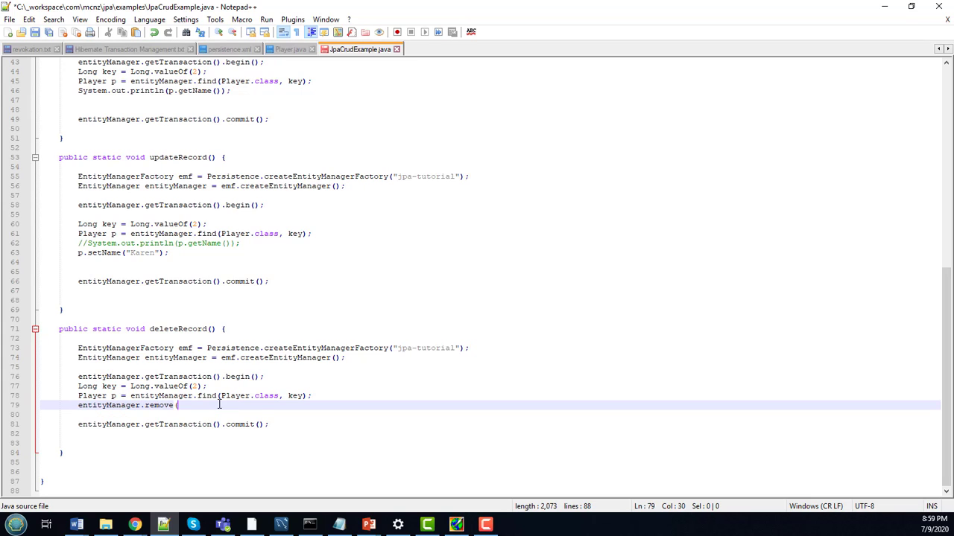
pyautogui.write('p);')
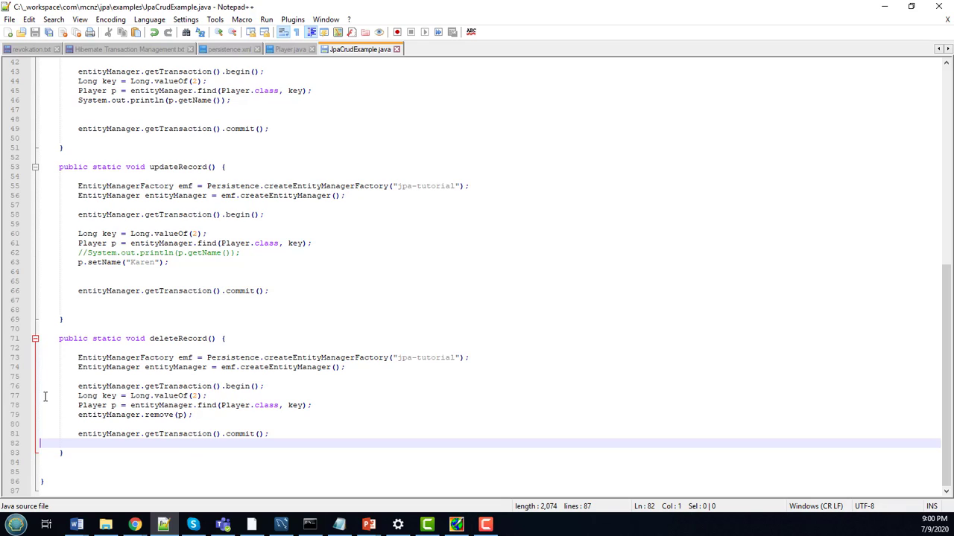
pyautogui.moveTo(78, 397); pyautogui.dragTo(191, 414)
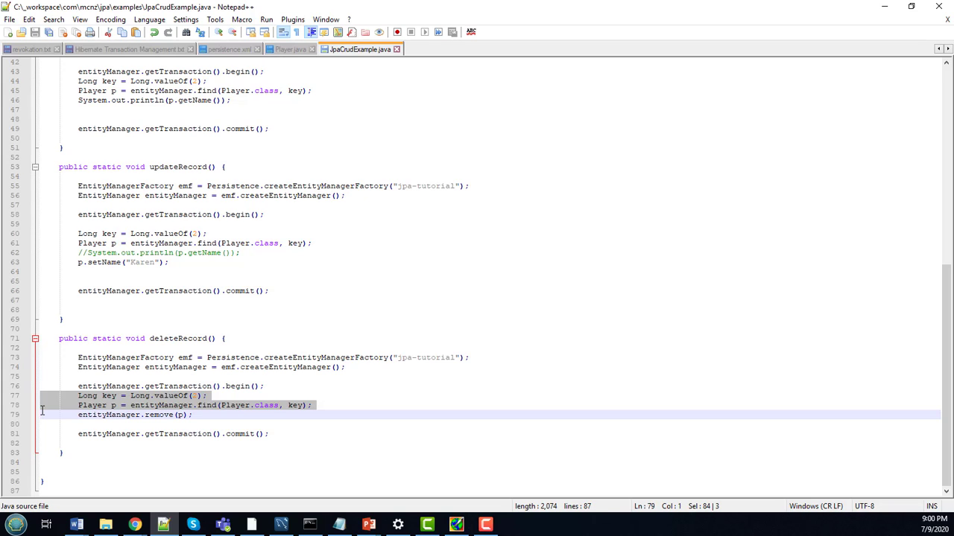
pyautogui.doubleClick(91, 405)
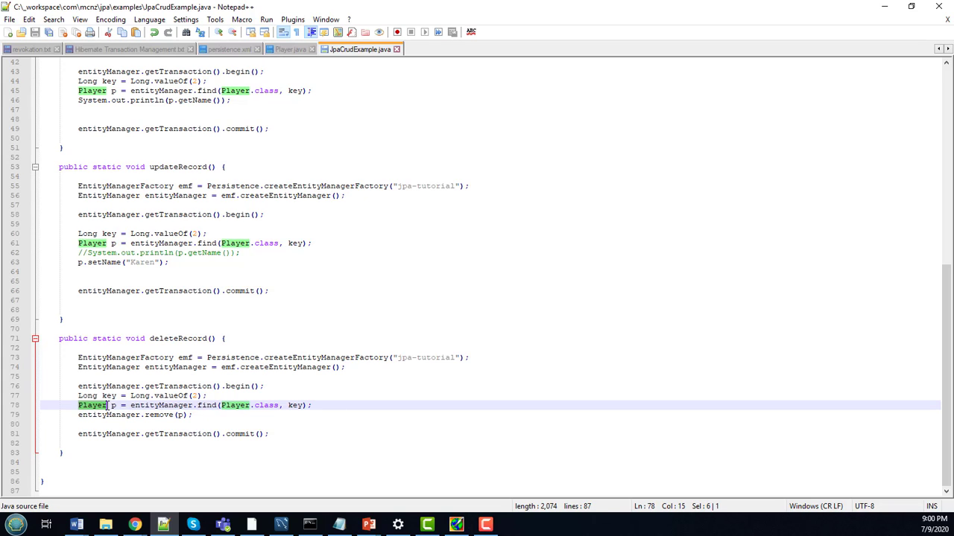
pyautogui.click(112, 414)
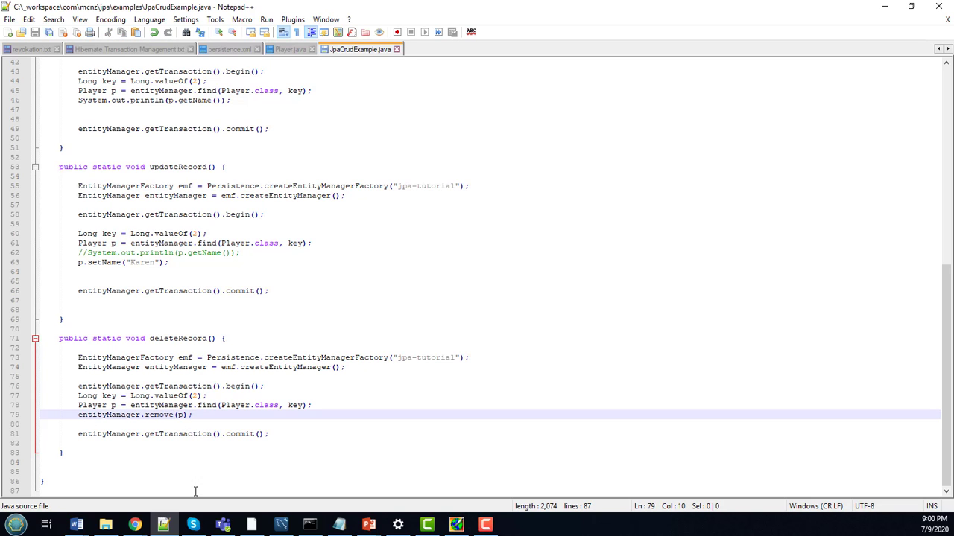
# Run JpaCrudExample from the Command Prompt with the java -classpath "C:\_hiblib\*" command.
pyautogui.click(308, 523)
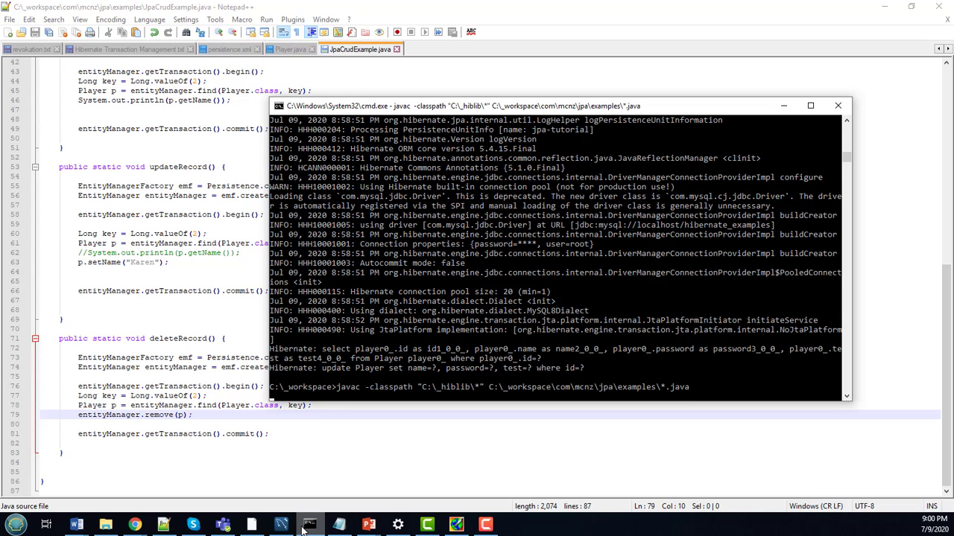
pyautogui.write('java -classpath "C:\\_hiblib\\*";C:\\_workspace\\ com.mcnz.jpa.examples.JpaCrudExample')
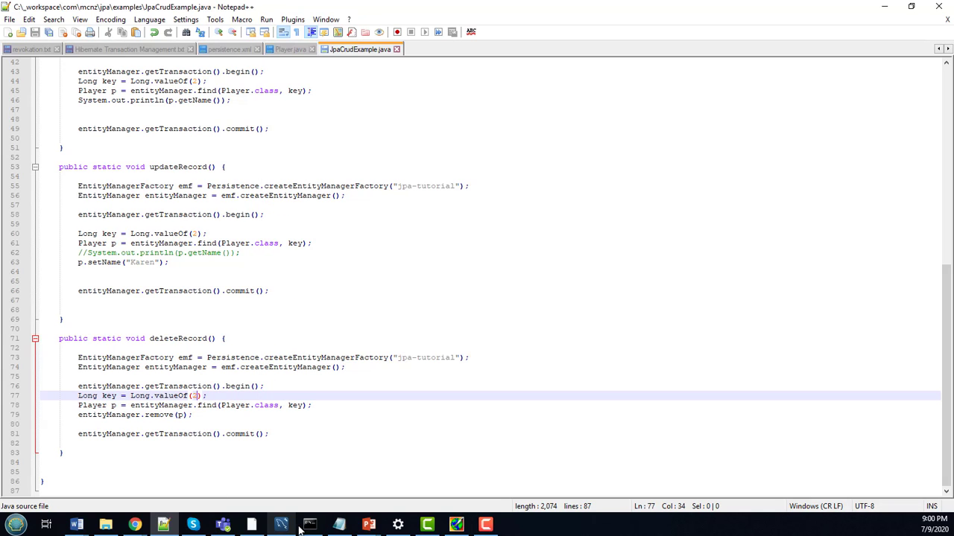
# Refresh the player table in MySQL Workbench to confirm Karen's row is gone, leaving Brandon and Julie.
pyautogui.click(280, 524)
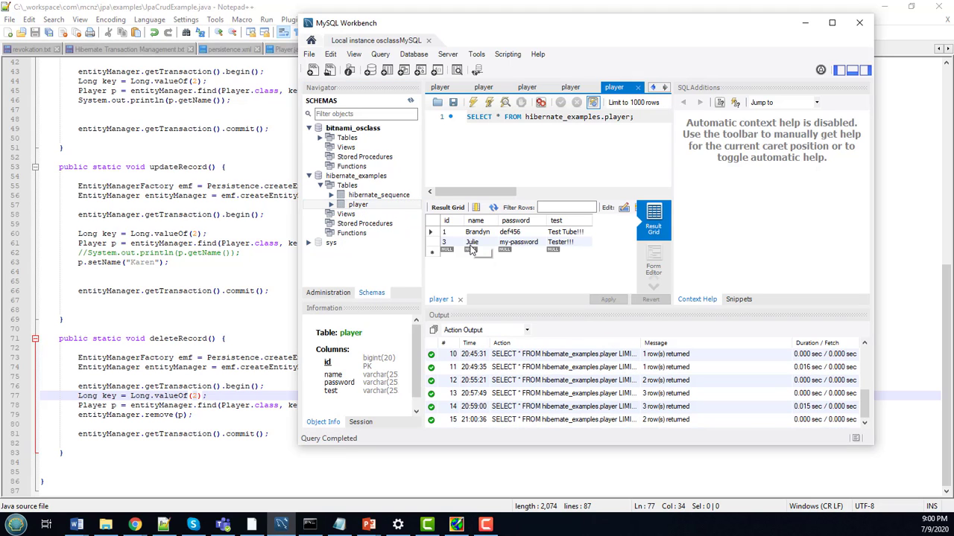
pyautogui.doubleClick(474, 241)
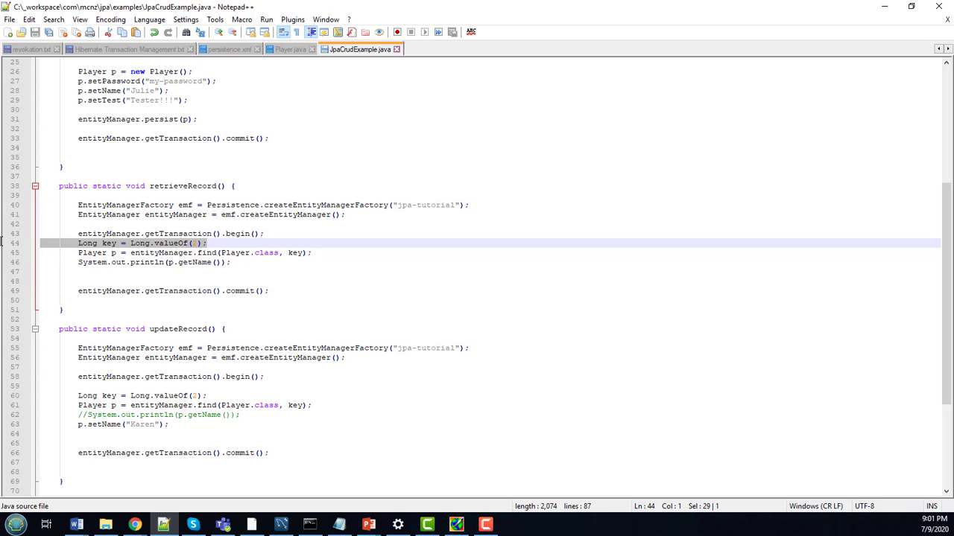
pyautogui.moveTo(310, 233)
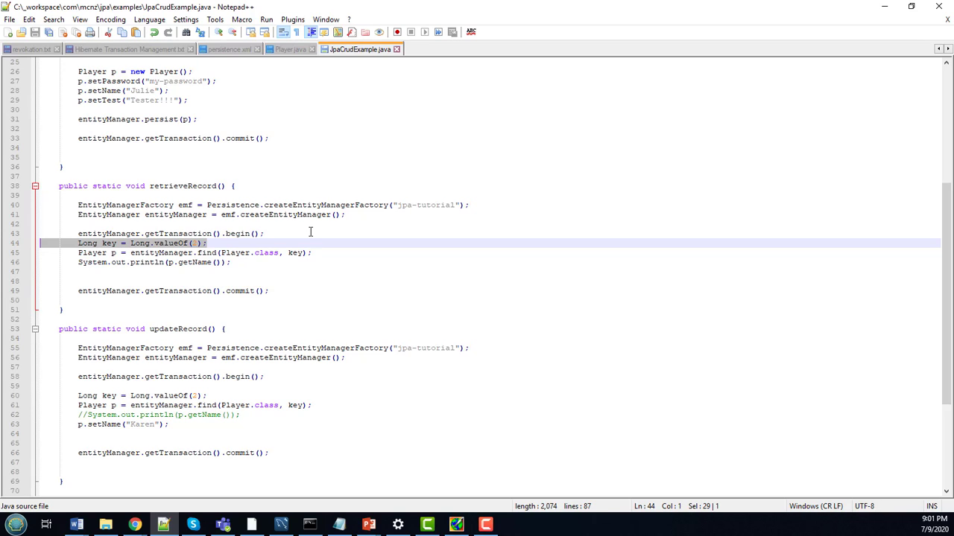